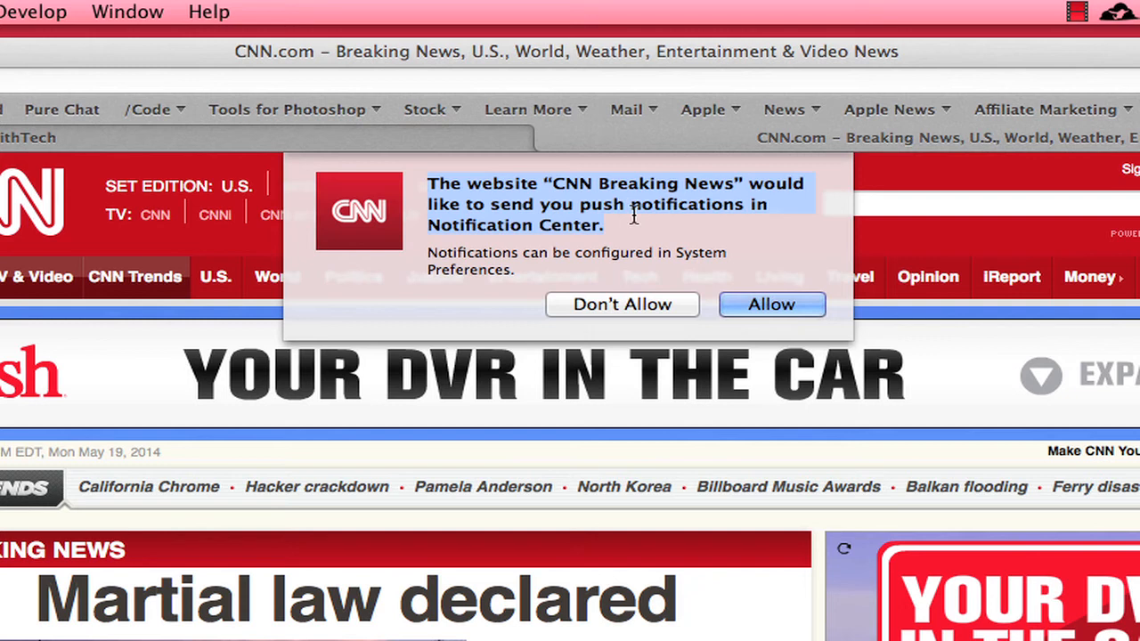
{"action": "mouse_move", "coordinate": [664, 246]}
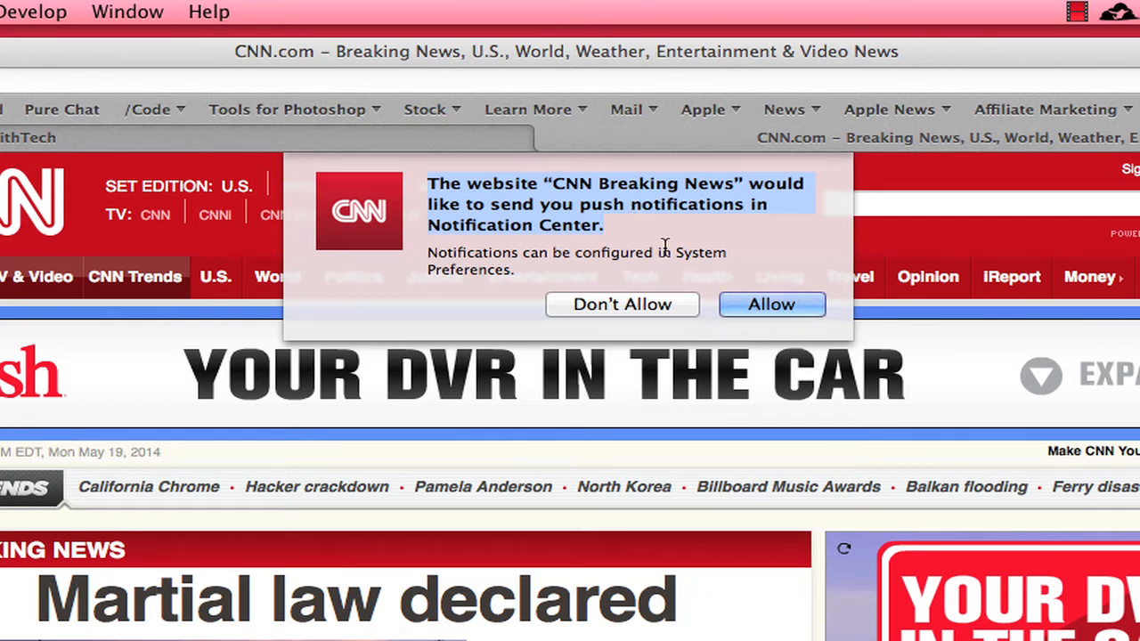
{"action": "mouse_move", "coordinate": [624, 321]}
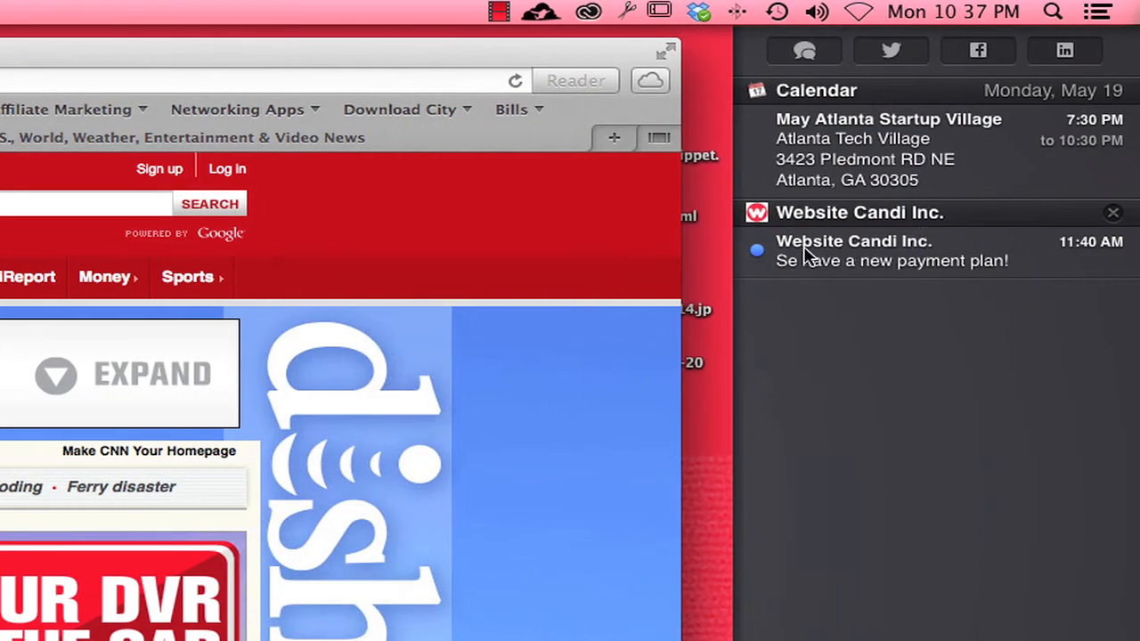
{"action": "mouse_move", "coordinate": [882, 270]}
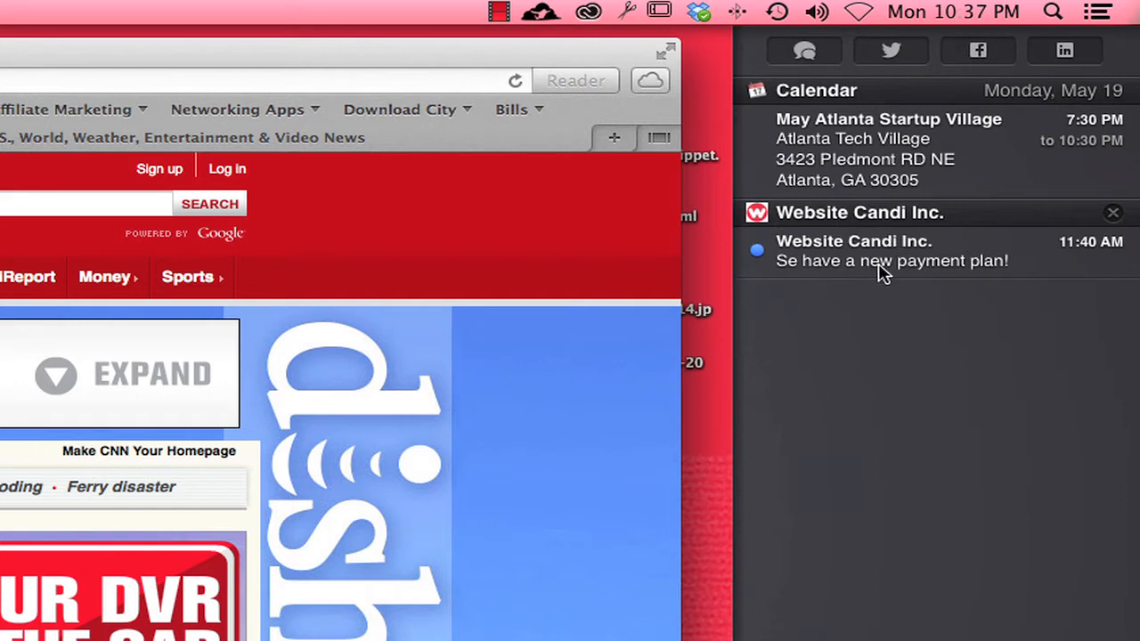
{"action": "mouse_move", "coordinate": [853, 286]}
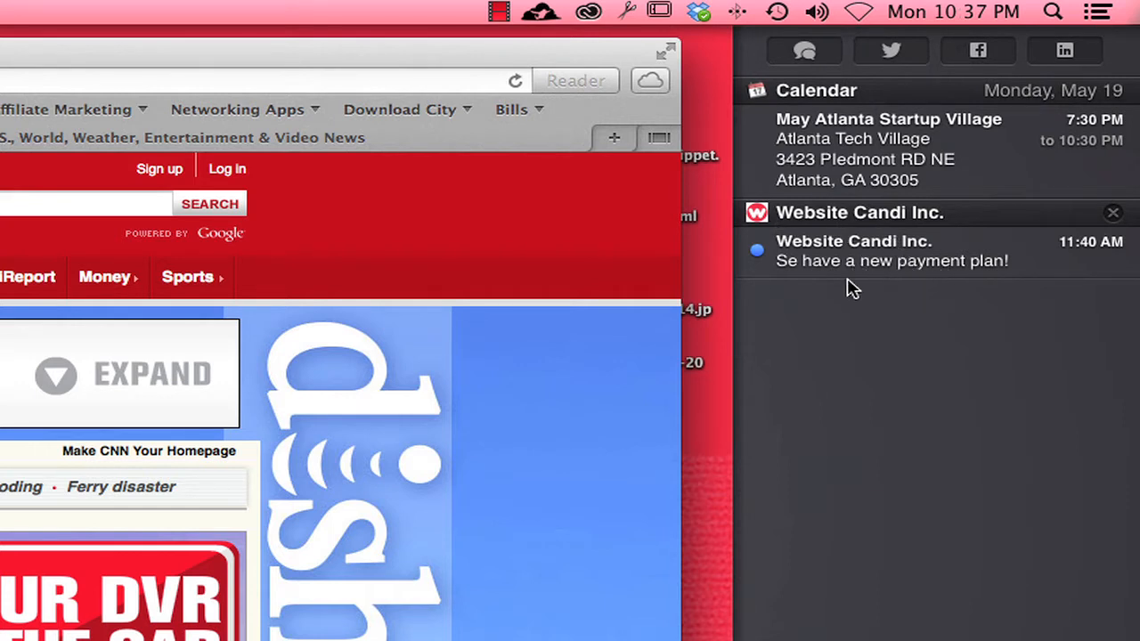
{"action": "mouse_move", "coordinate": [757, 270]}
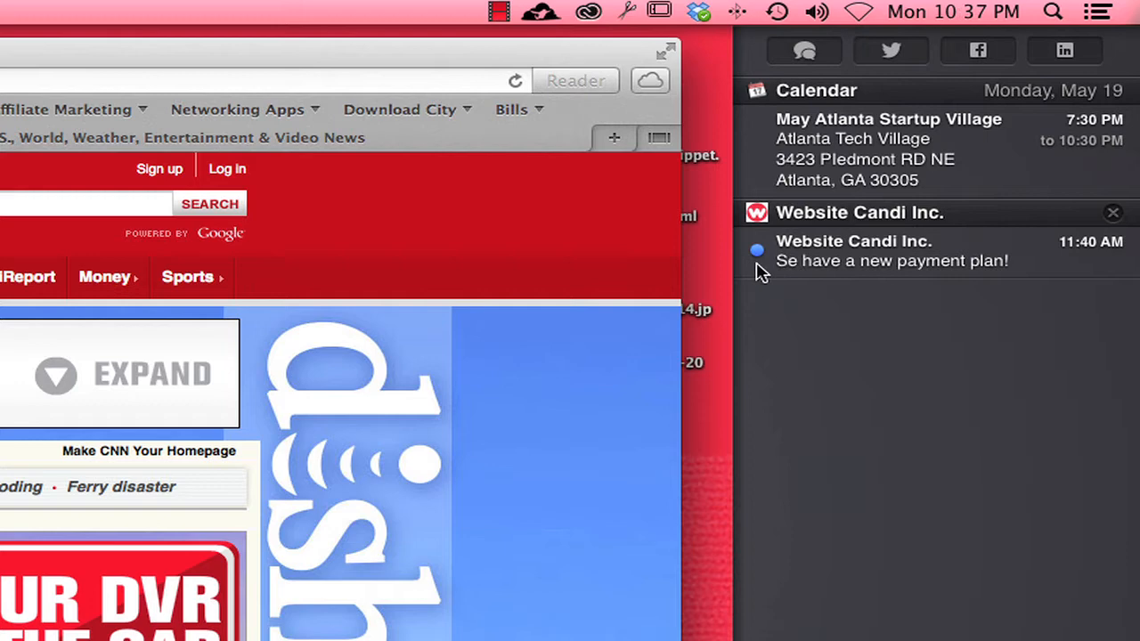
{"action": "mouse_move", "coordinate": [574, 260]}
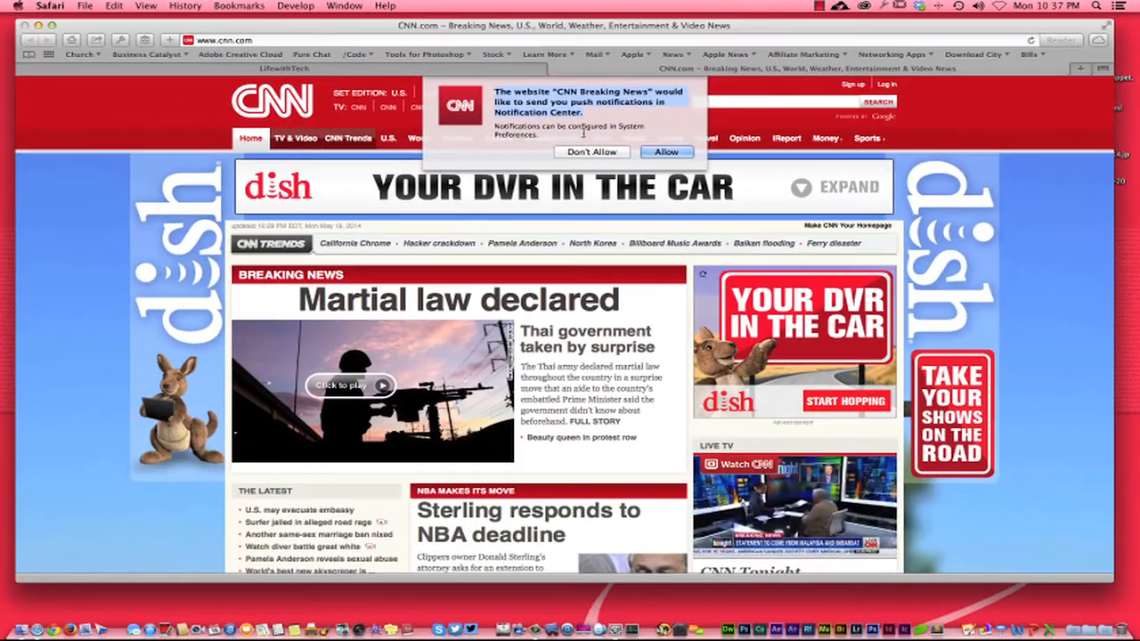
Reload the LifewithTech homepage, scroll to Get Connected and open its Twitter profile.
{"action": "left_click", "coordinate": [591, 151]}
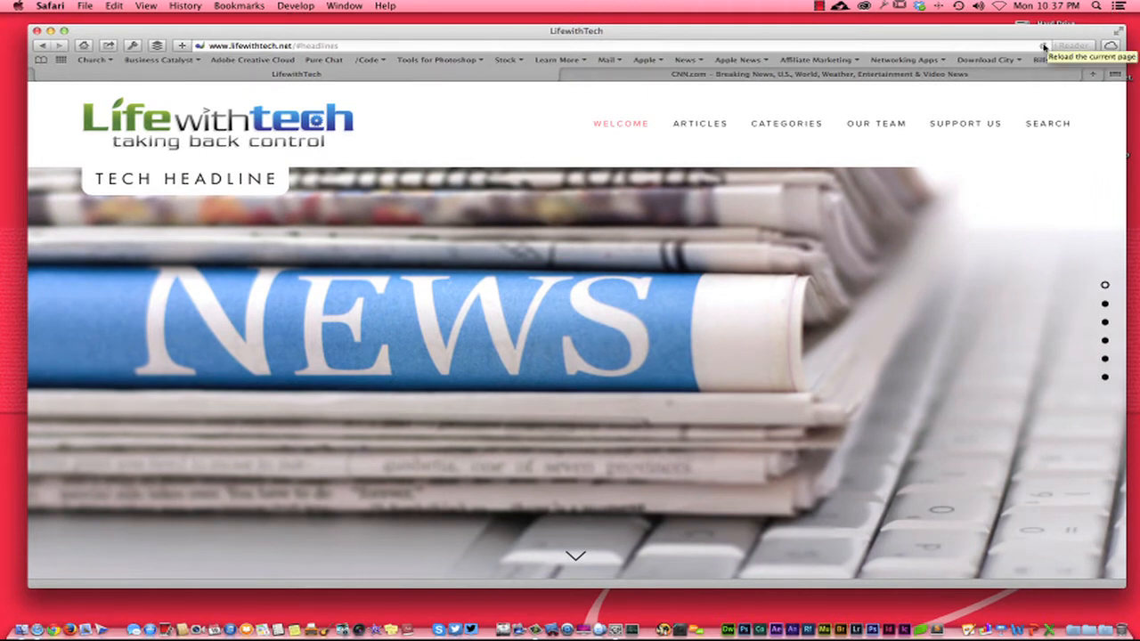
{"action": "left_click", "coordinate": [1044, 46]}
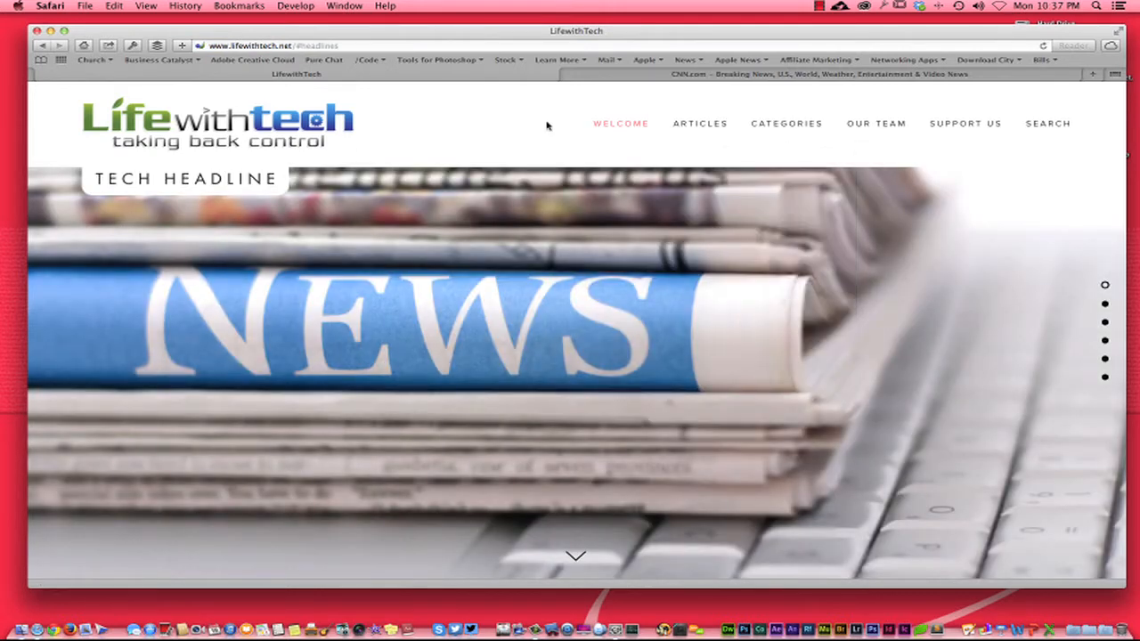
{"action": "mouse_move", "coordinate": [317, 134]}
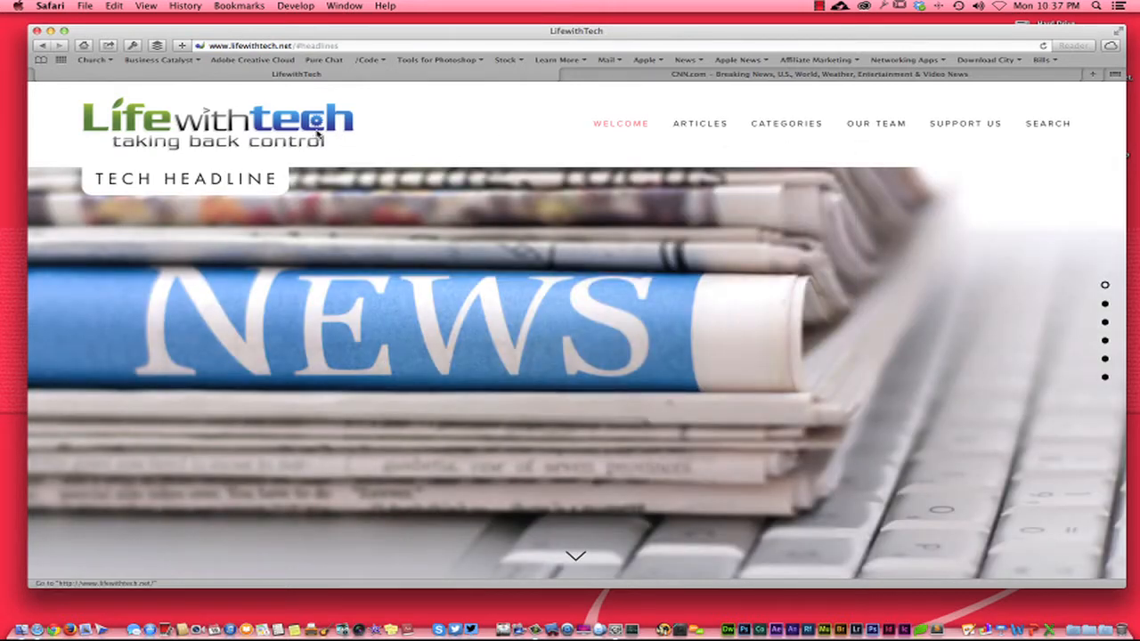
{"action": "scroll", "scroll_direction": "down", "scroll_amount": 3}
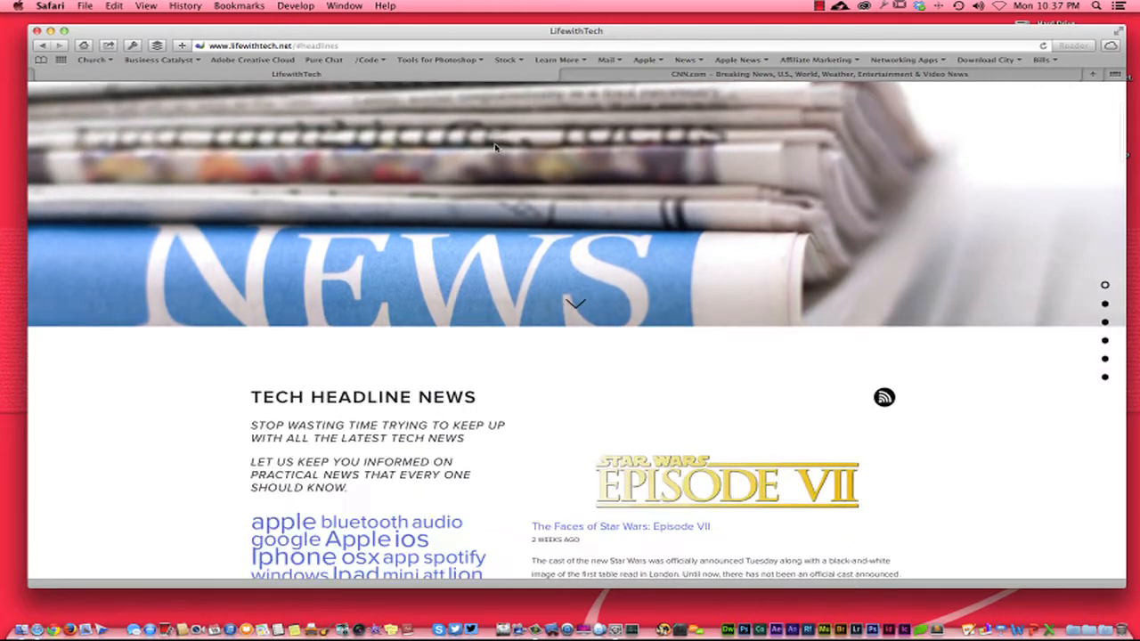
{"action": "scroll", "scroll_direction": "down", "scroll_amount": 3}
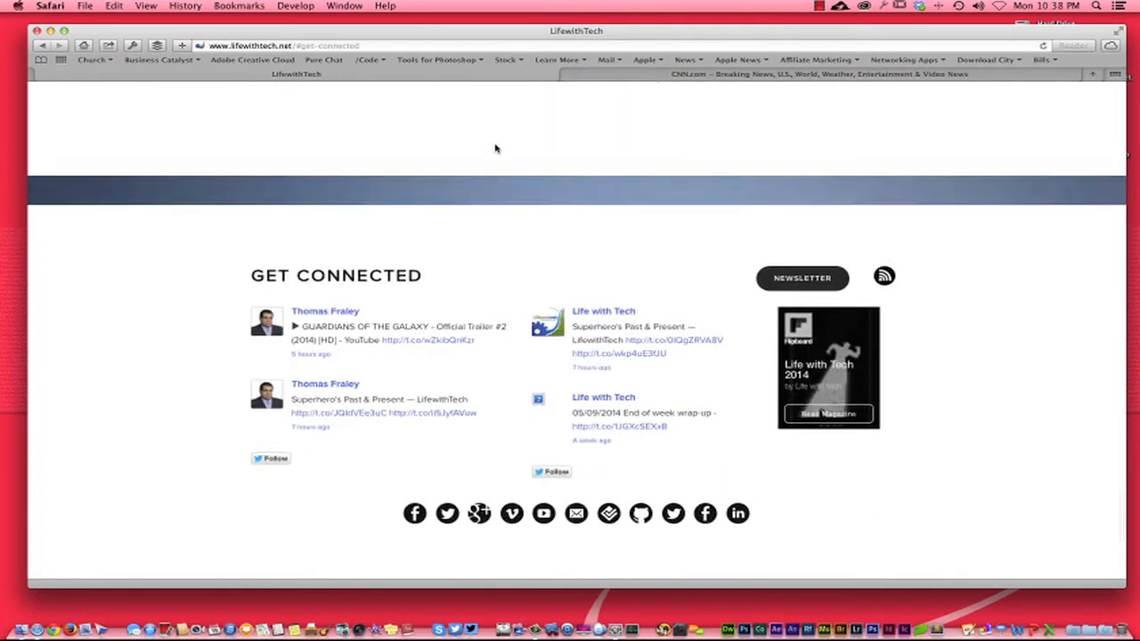
{"action": "scroll", "scroll_direction": "down", "scroll_amount": 3}
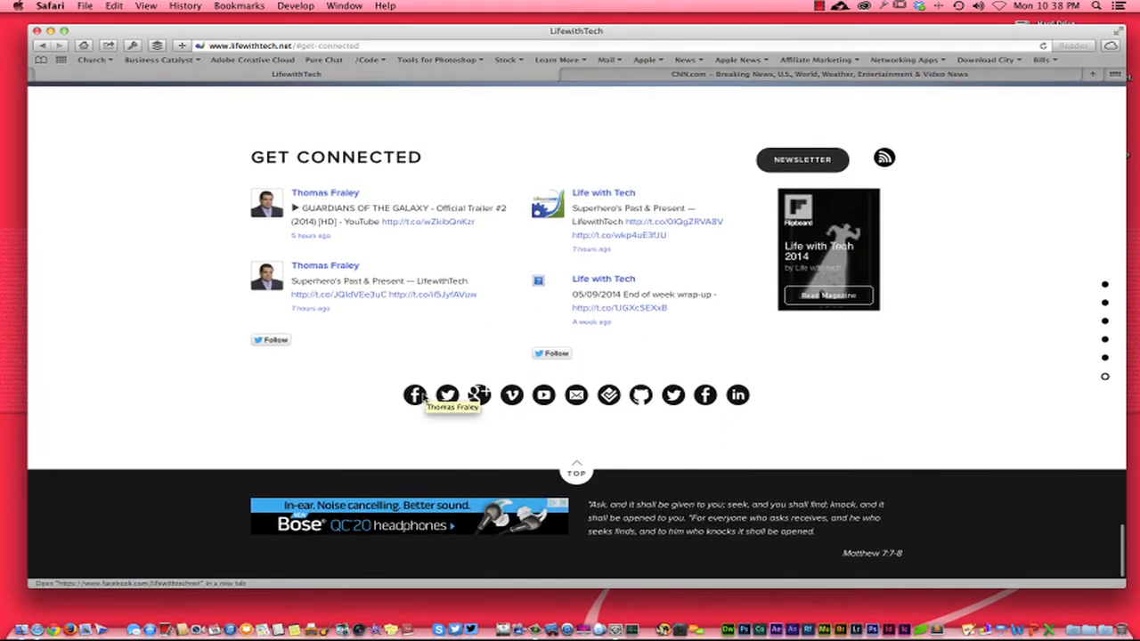
{"action": "mouse_move", "coordinate": [447, 395]}
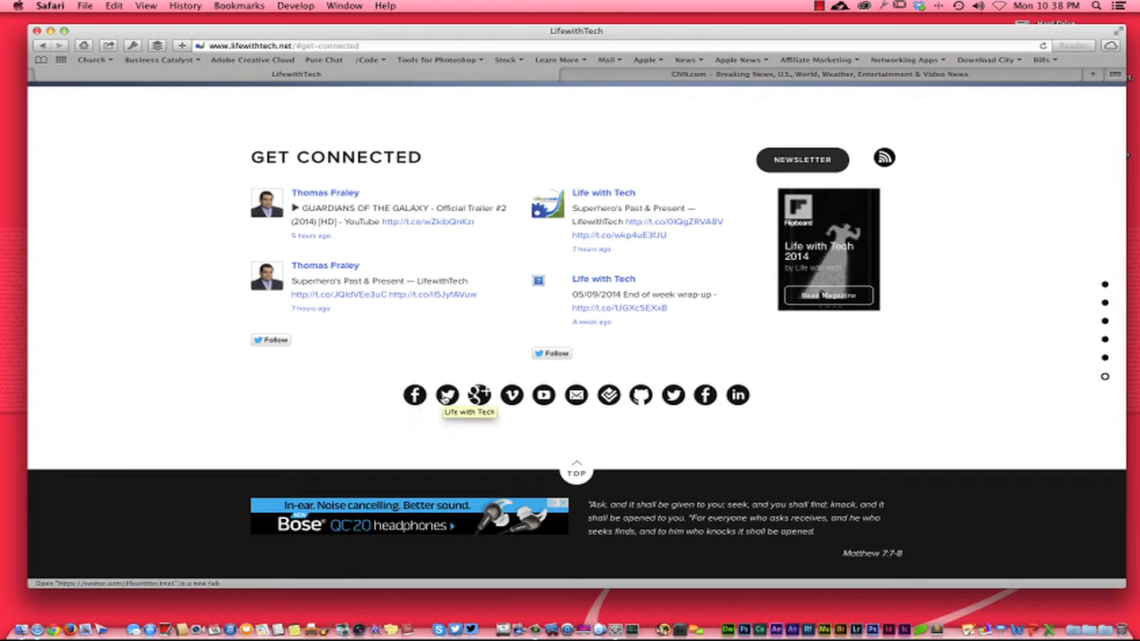
{"action": "left_click", "coordinate": [449, 395]}
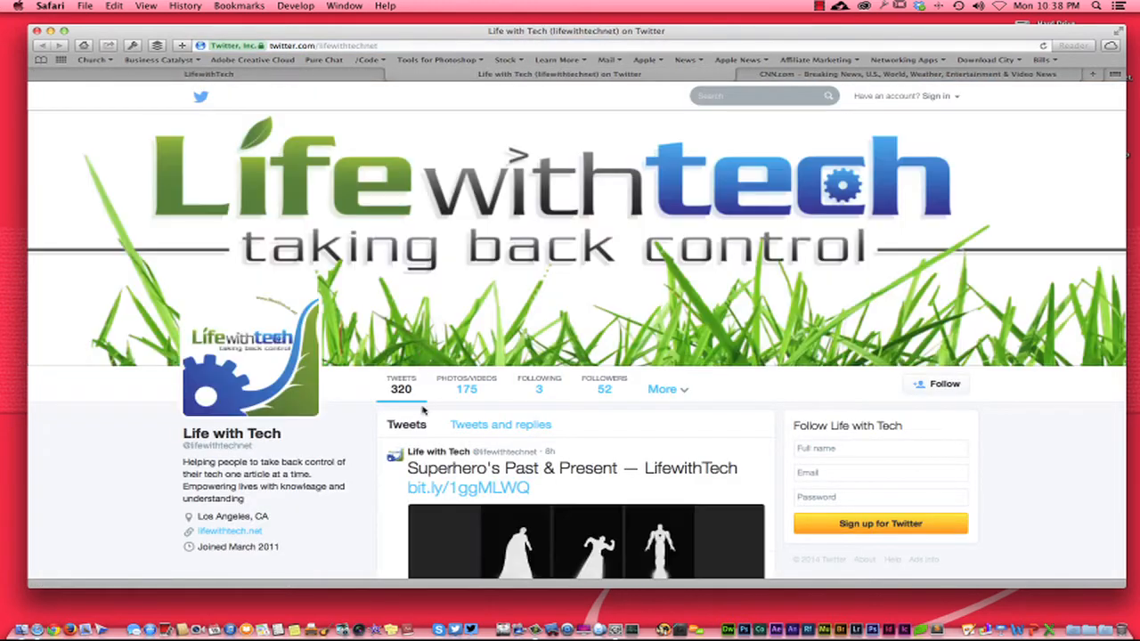
Browse the Life with Tech Twitter profile, then open a team member's profile.
{"action": "scroll", "scroll_direction": "down", "scroll_amount": 3}
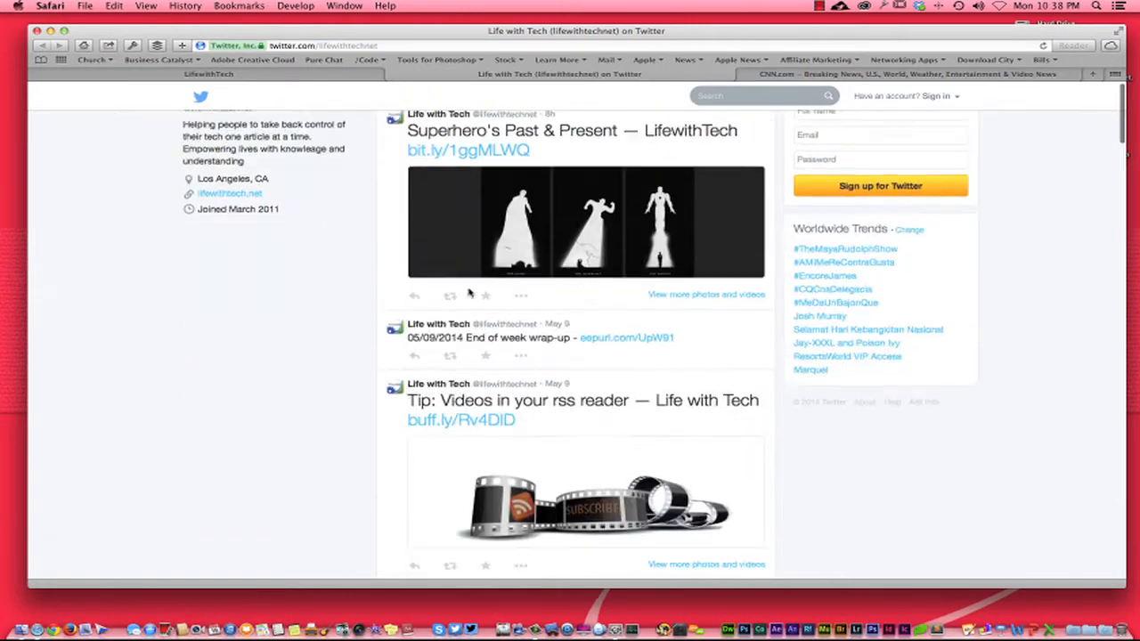
{"action": "scroll", "scroll_direction": "up", "scroll_amount": 3}
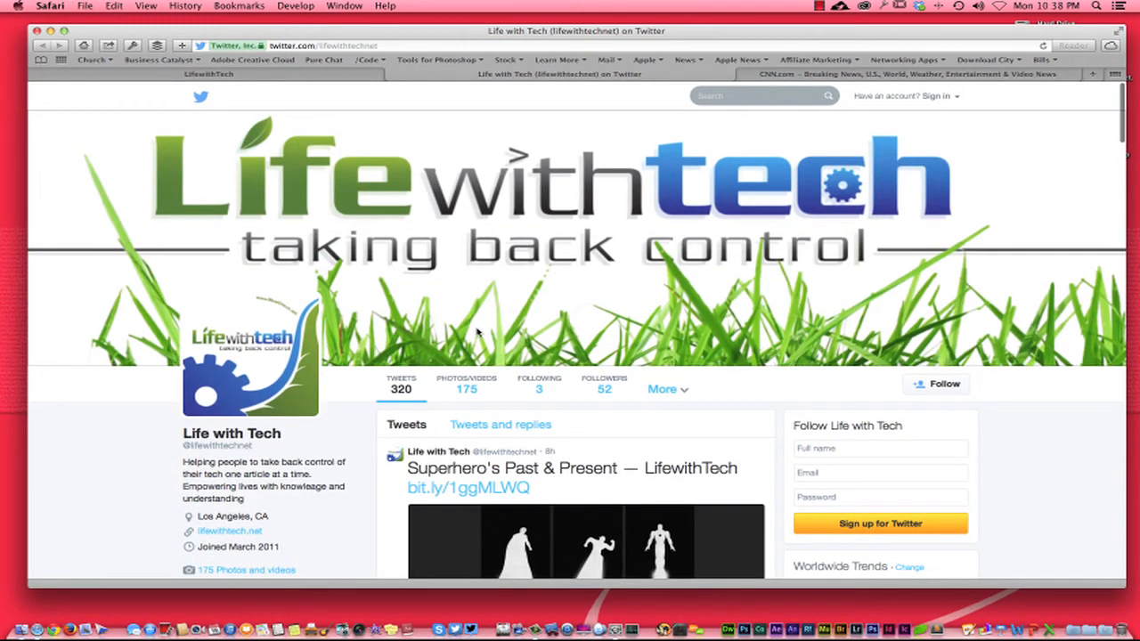
{"action": "mouse_move", "coordinate": [354, 80]}
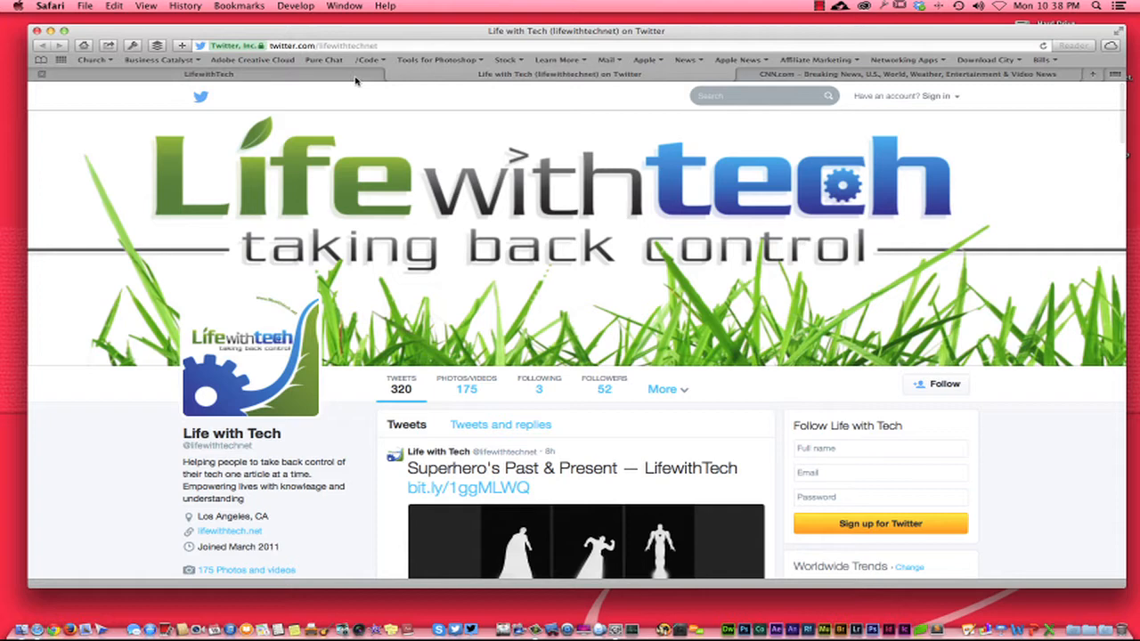
{"action": "left_click", "coordinate": [208, 75]}
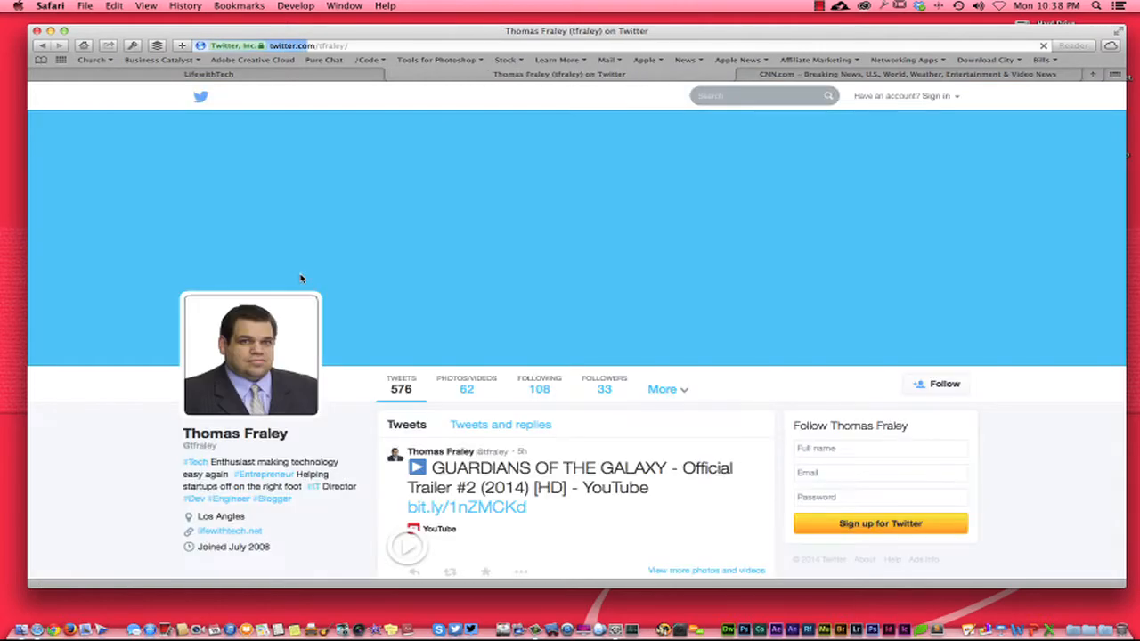
Look through the team member's Twitter profile and return to the LifewithTech site.
{"action": "scroll", "scroll_direction": "down", "scroll_amount": 3}
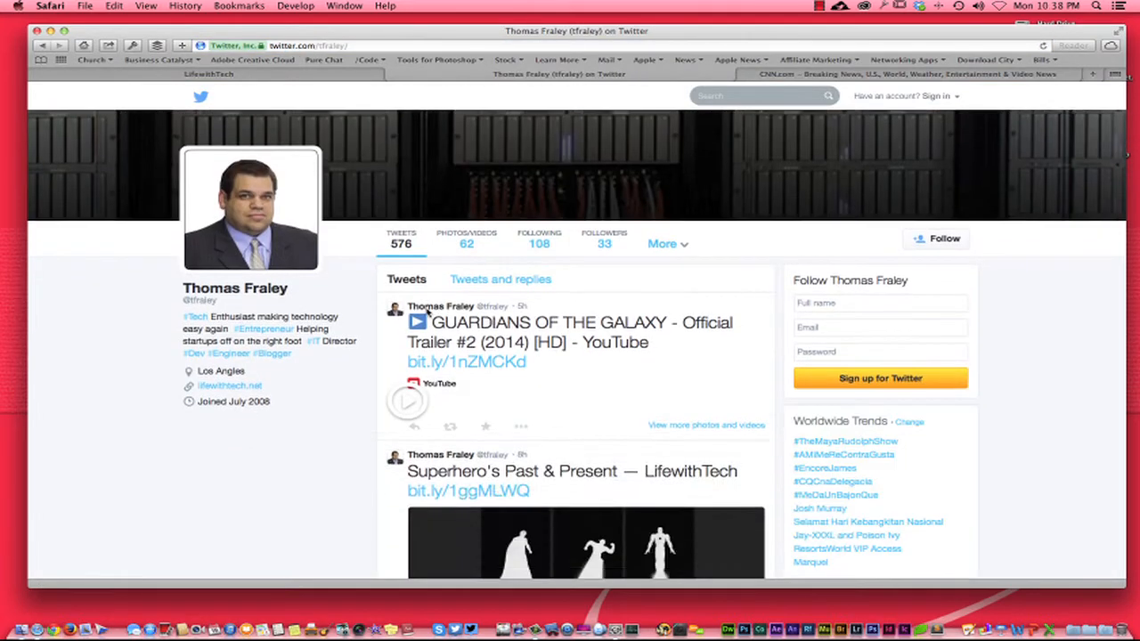
{"action": "scroll", "scroll_direction": "up", "scroll_amount": 3}
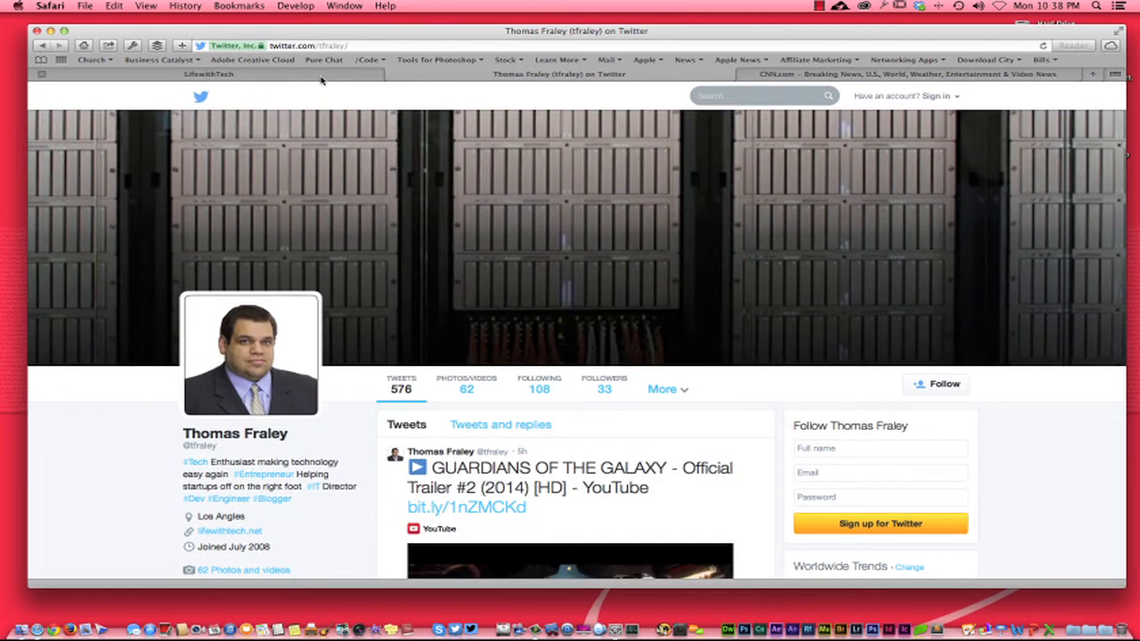
{"action": "left_click", "coordinate": [207, 75]}
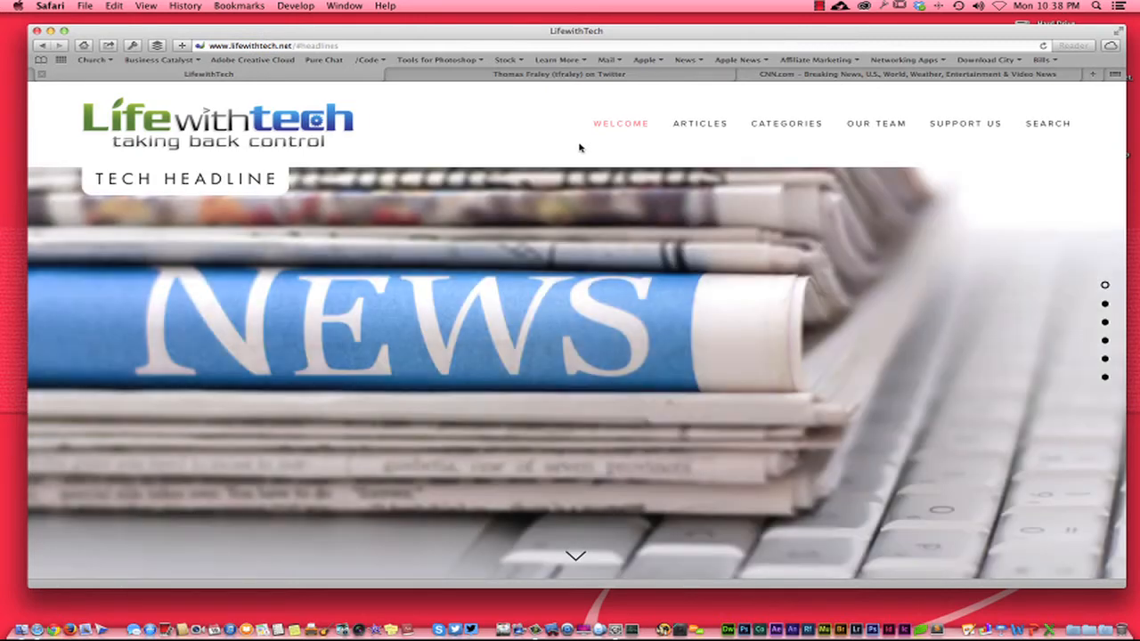
Scroll the LifewithTech headline news and back, then bring up the Safari app menu.
{"action": "scroll", "scroll_direction": "down", "scroll_amount": 3}
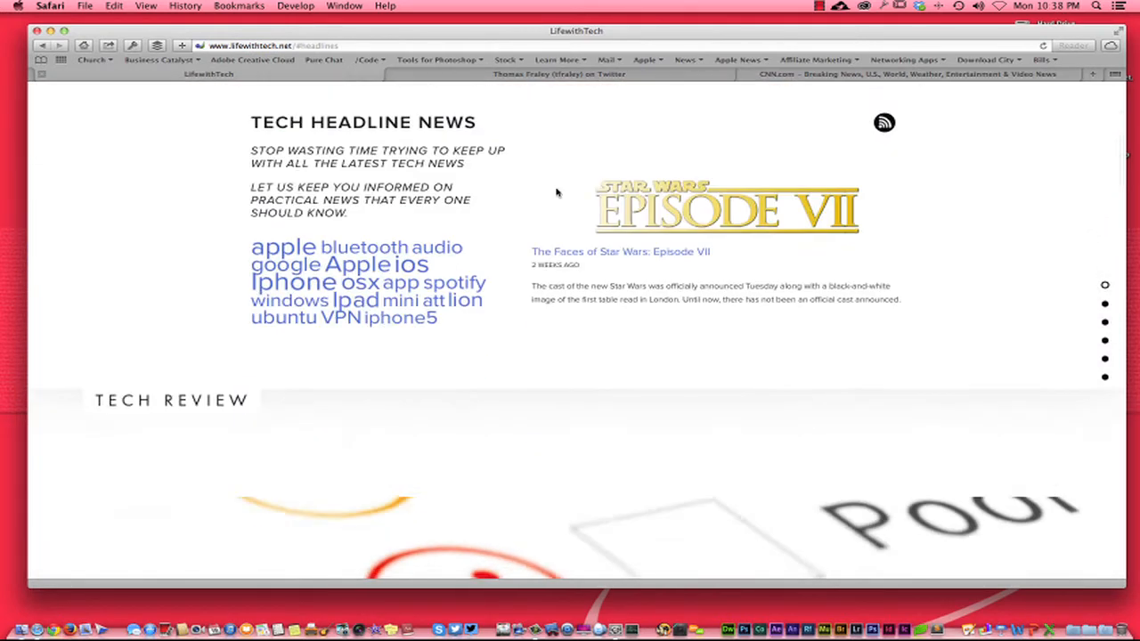
{"action": "scroll", "scroll_direction": "up", "scroll_amount": 3}
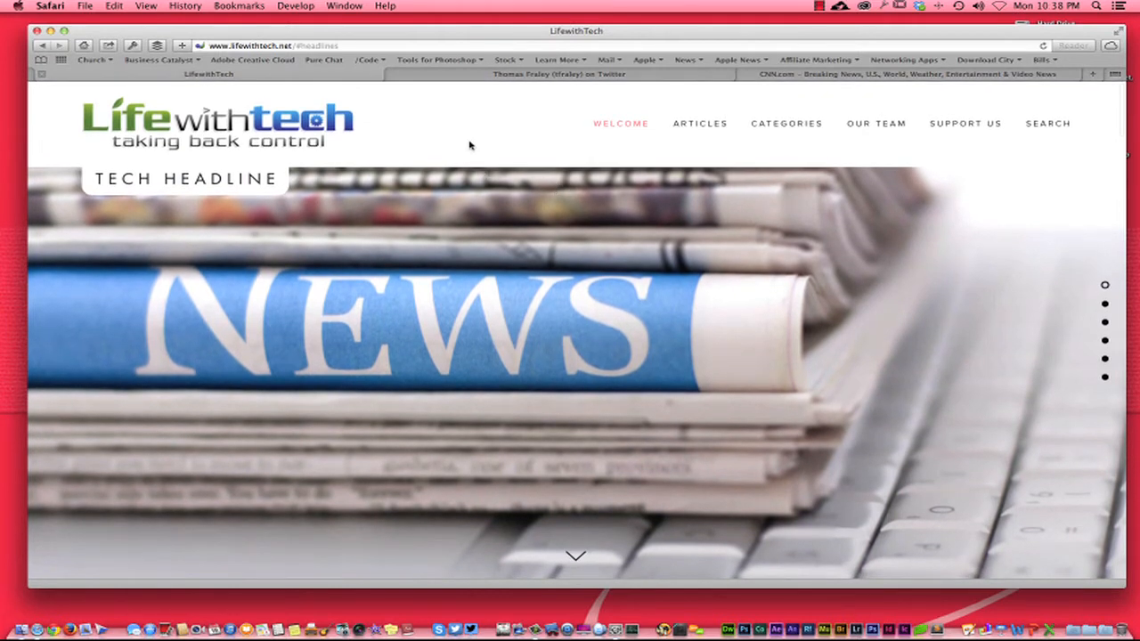
{"action": "mouse_move", "coordinate": [744, 74]}
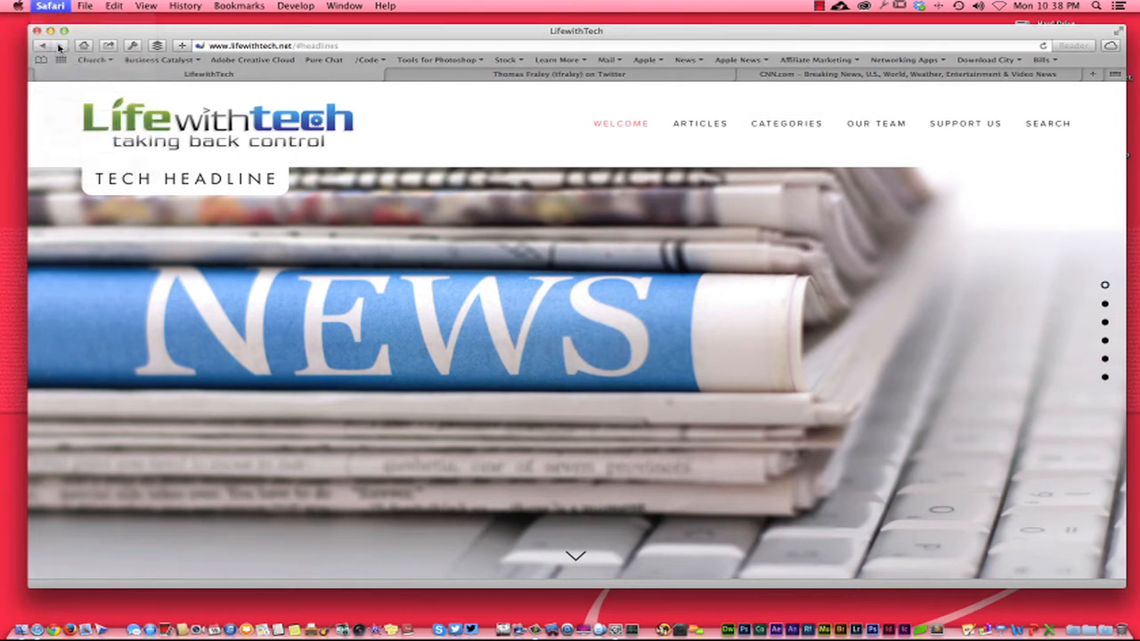
{"action": "left_click", "coordinate": [50, 7]}
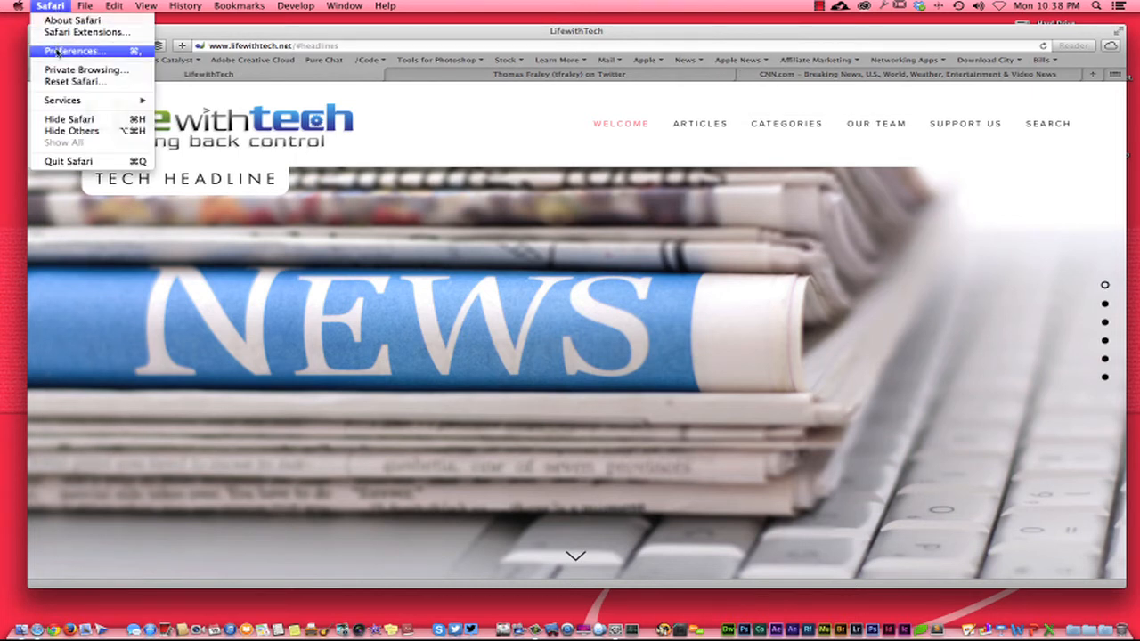
Remove CNN Breaking News and Pinterest from Safari's notification sites, leaving eBay and Website Candi.
{"action": "left_click", "coordinate": [73, 50]}
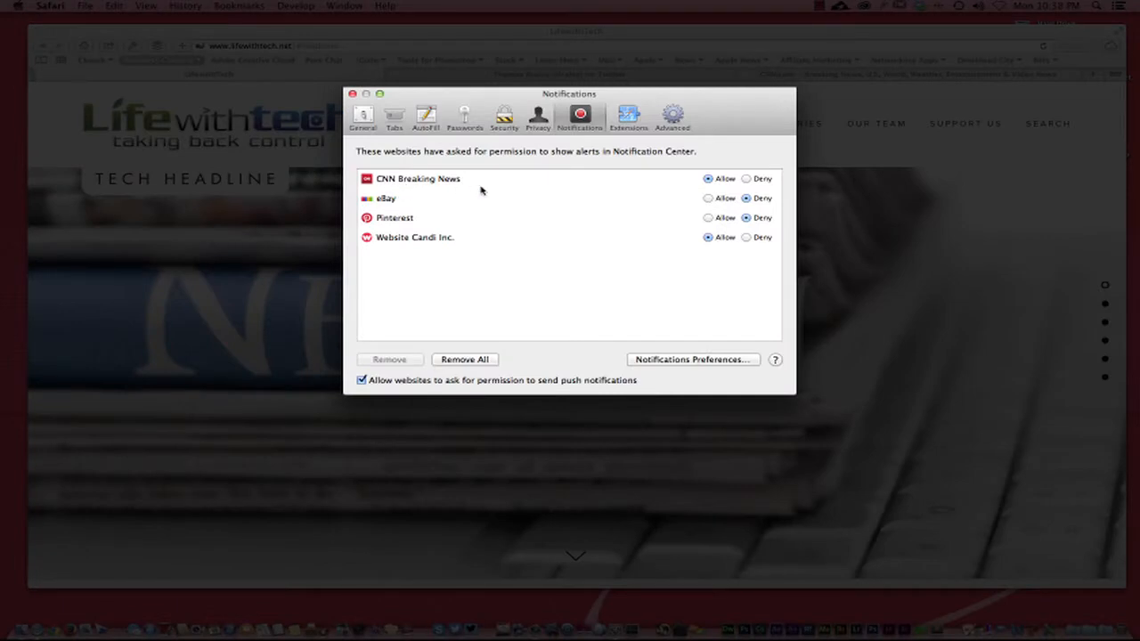
{"action": "mouse_move", "coordinate": [630, 185]}
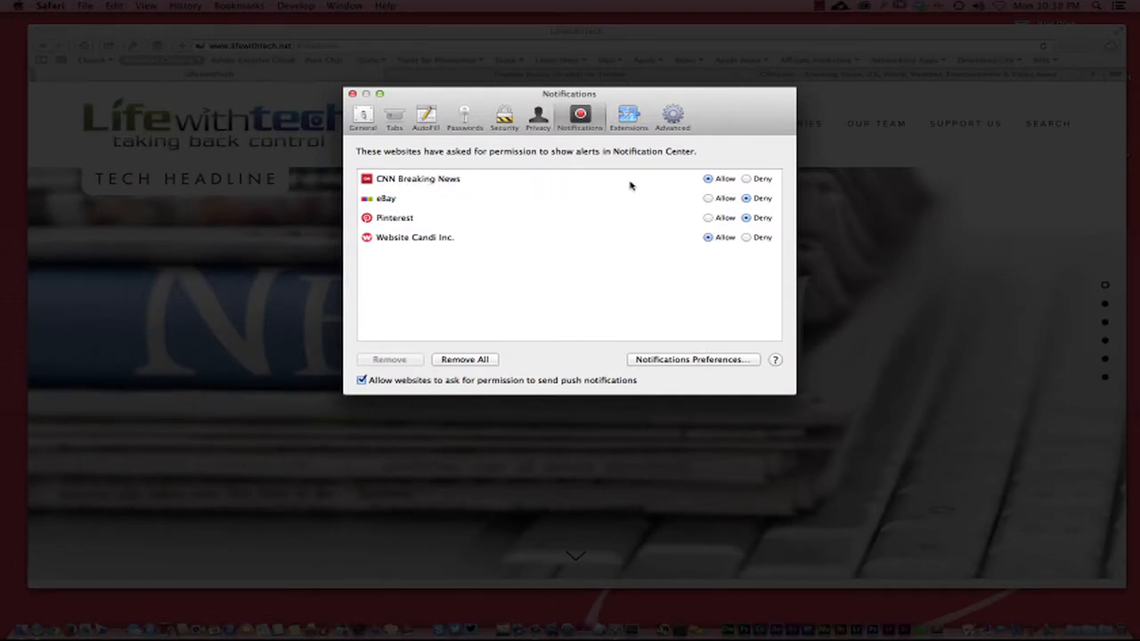
{"action": "mouse_move", "coordinate": [638, 206]}
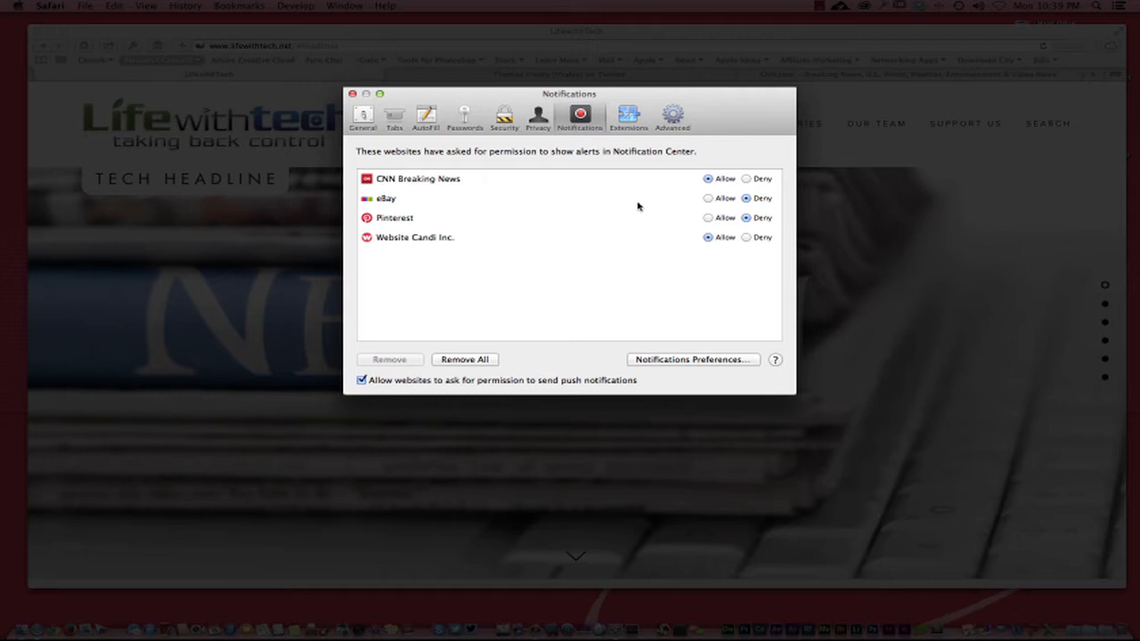
{"action": "mouse_move", "coordinate": [537, 209]}
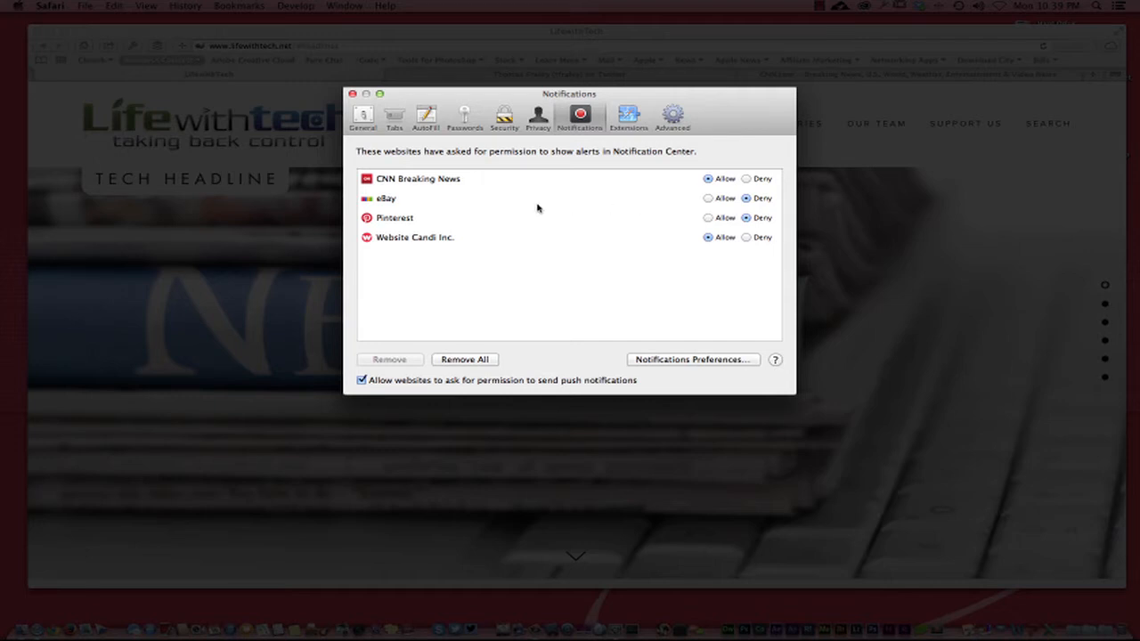
{"action": "left_click", "coordinate": [746, 178]}
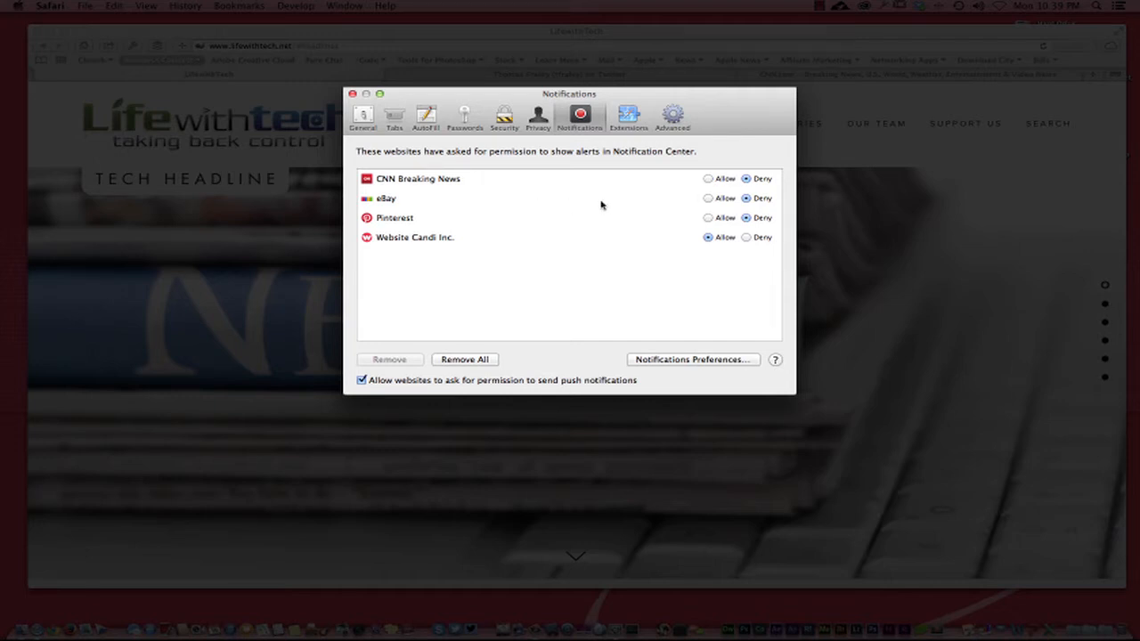
{"action": "left_click", "coordinate": [419, 179]}
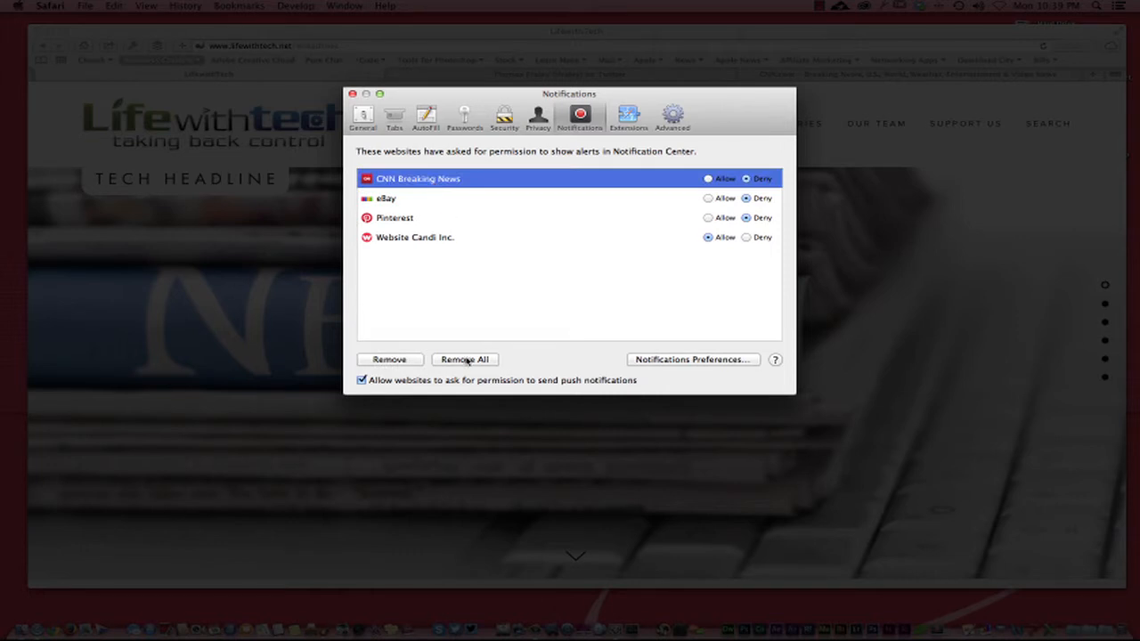
{"action": "left_click", "coordinate": [389, 360]}
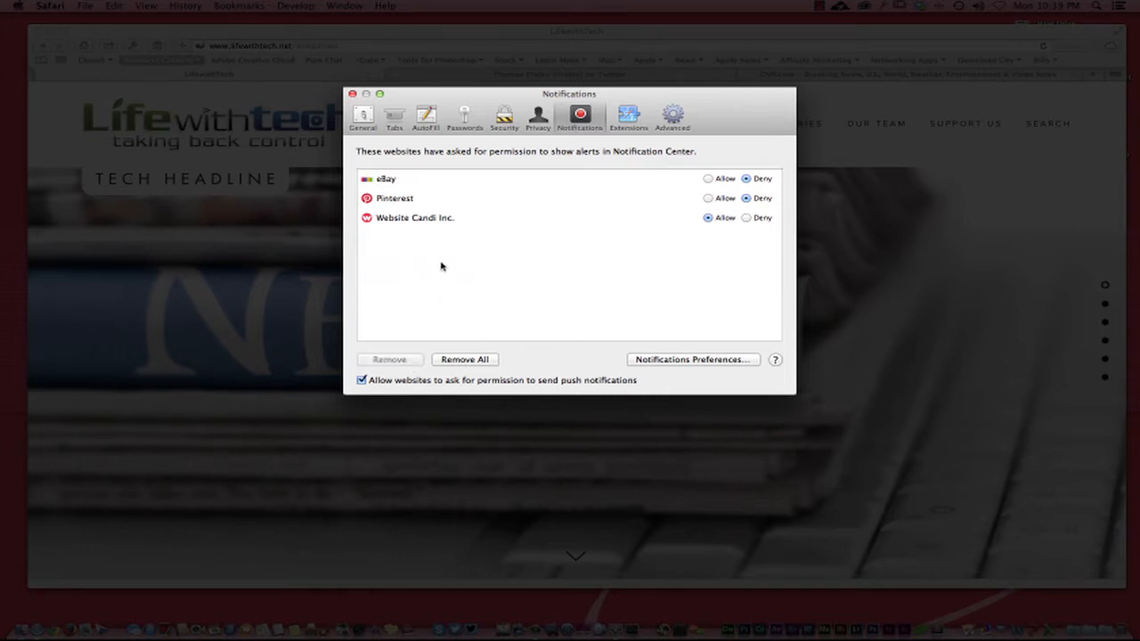
{"action": "left_click", "coordinate": [395, 198]}
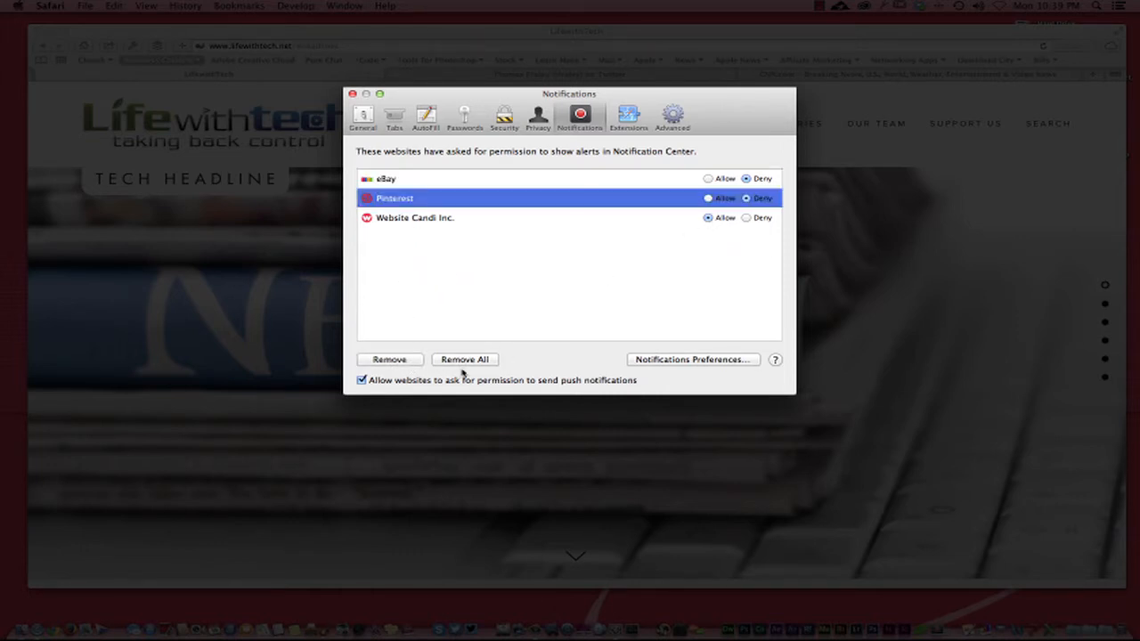
{"action": "left_click", "coordinate": [389, 359]}
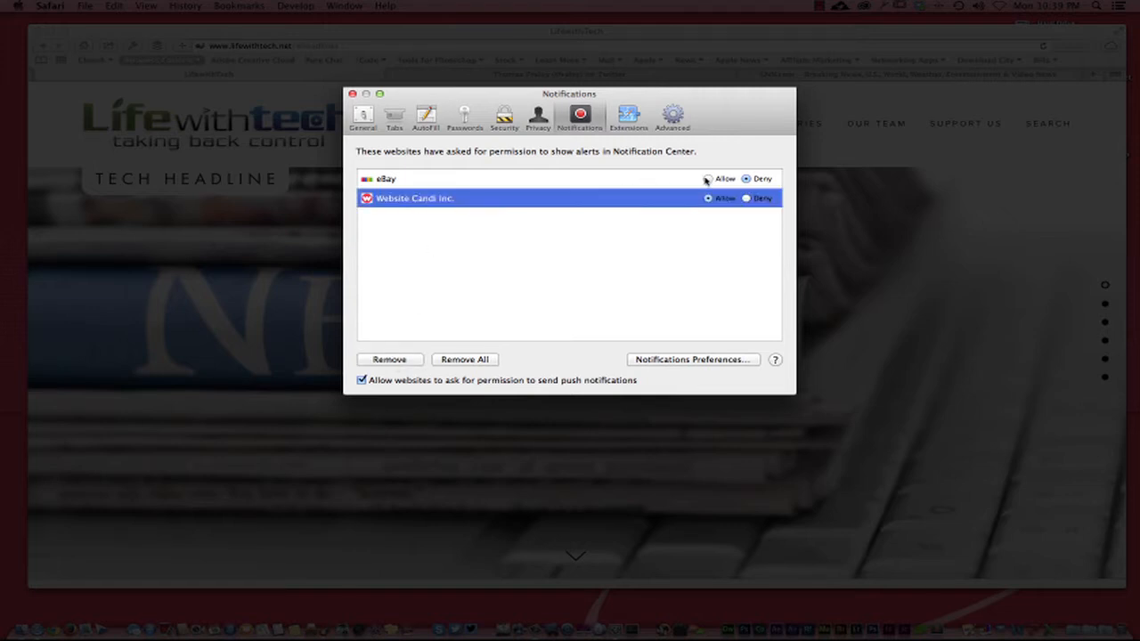
{"action": "left_click", "coordinate": [353, 94]}
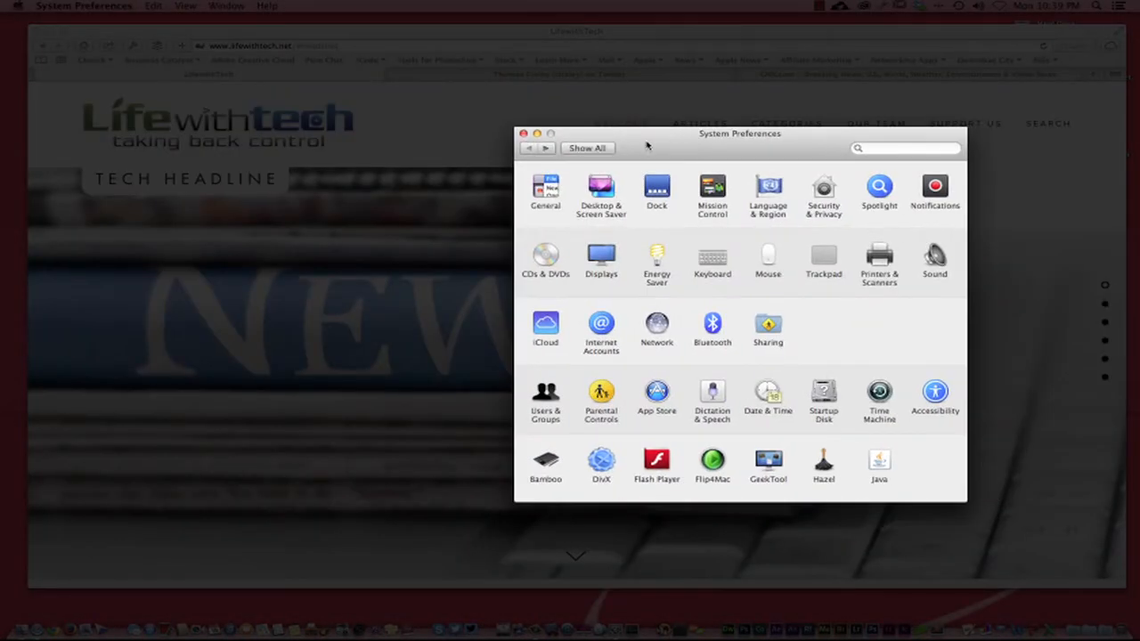
Review Messages notification settings, keeping it at five recent items.
{"action": "left_click", "coordinate": [933, 189]}
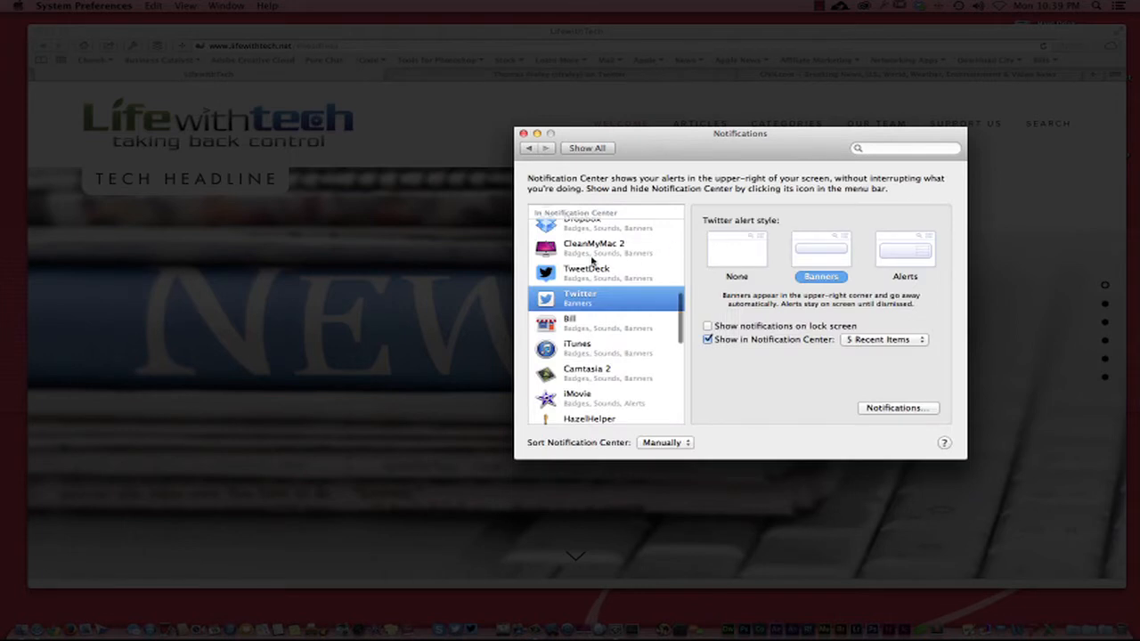
{"action": "scroll", "scroll_direction": "up", "scroll_amount": 3}
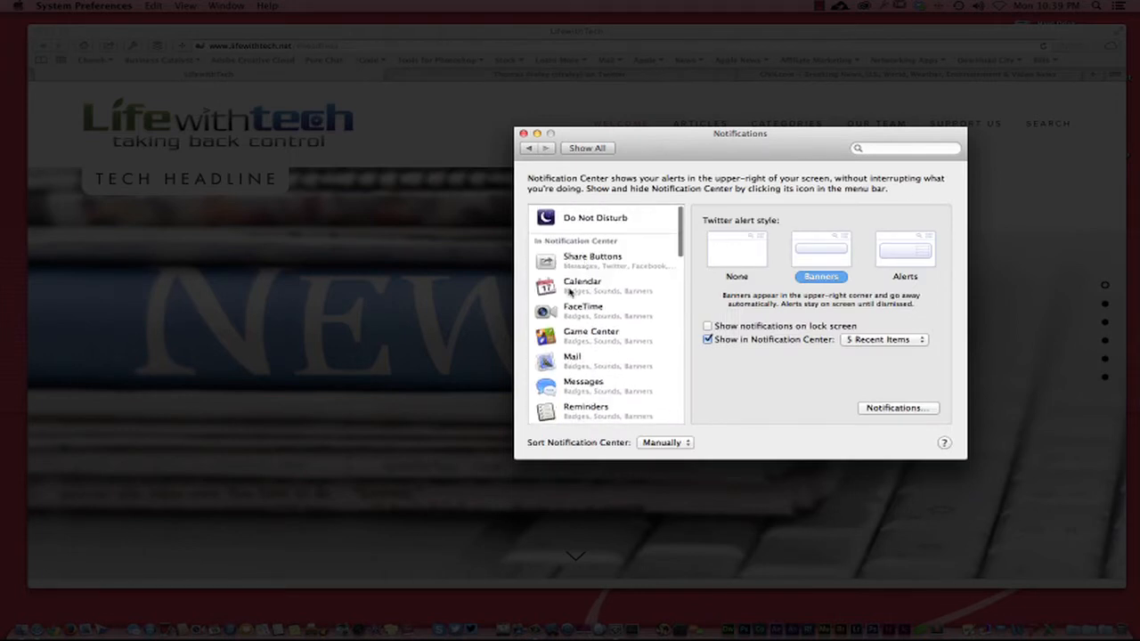
{"action": "scroll", "scroll_direction": "down", "scroll_amount": 3}
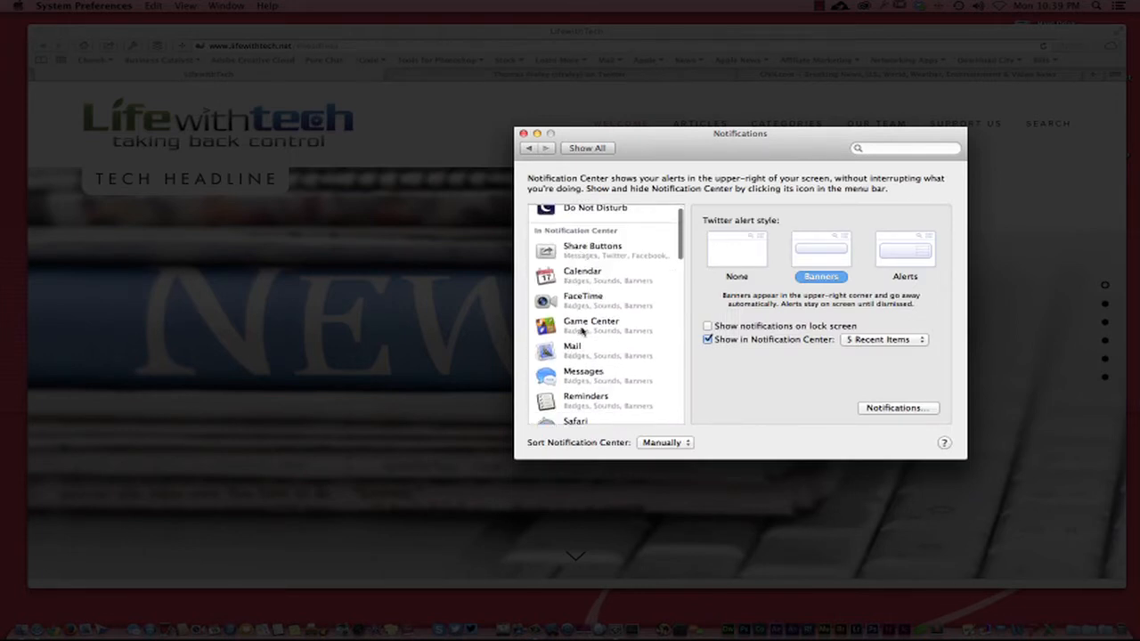
{"action": "left_click", "coordinate": [584, 347]}
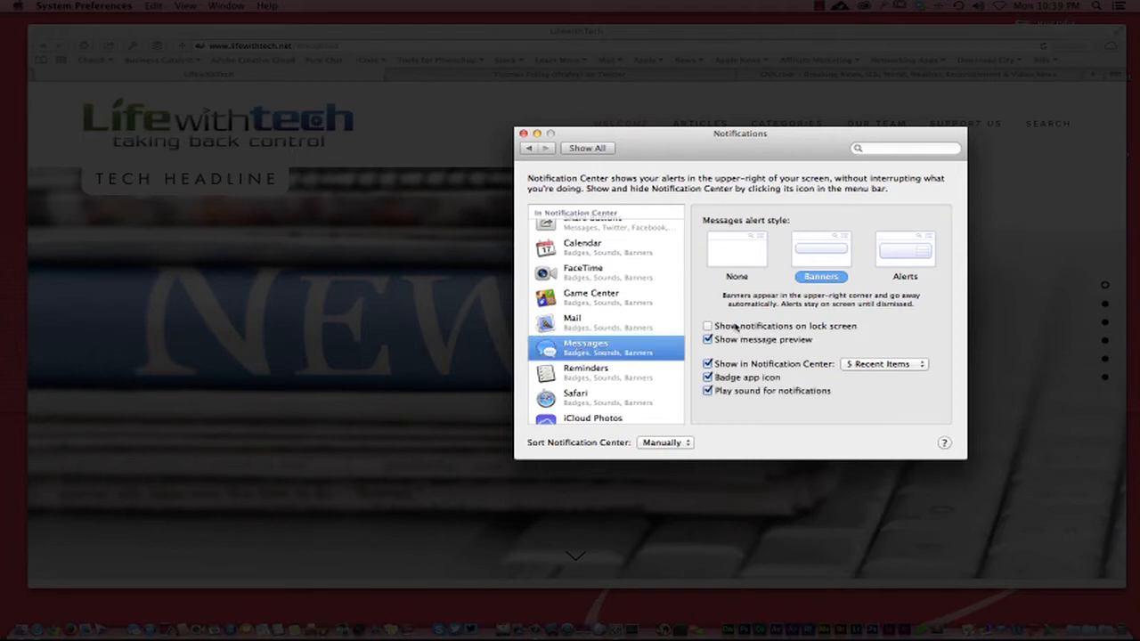
{"action": "mouse_move", "coordinate": [811, 345]}
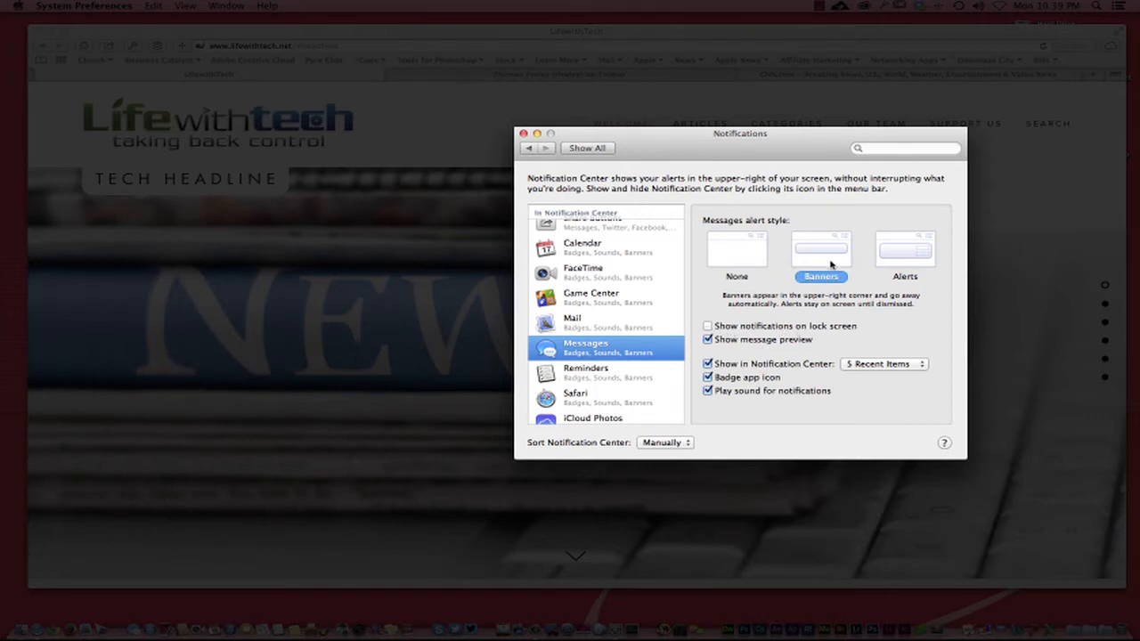
{"action": "mouse_move", "coordinate": [851, 265]}
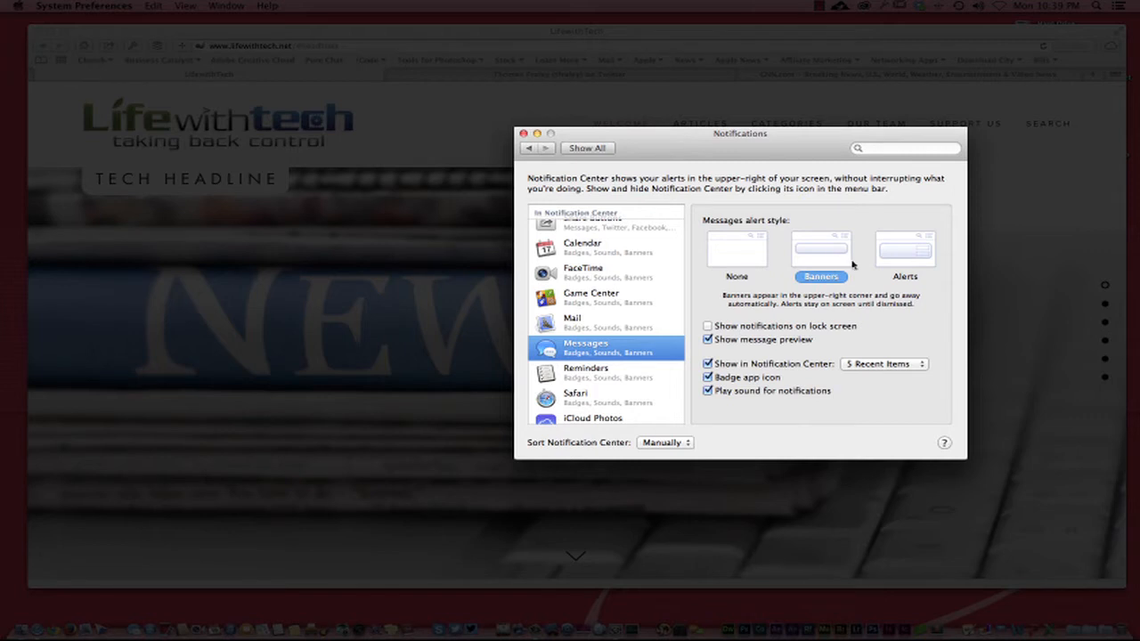
{"action": "mouse_move", "coordinate": [912, 262]}
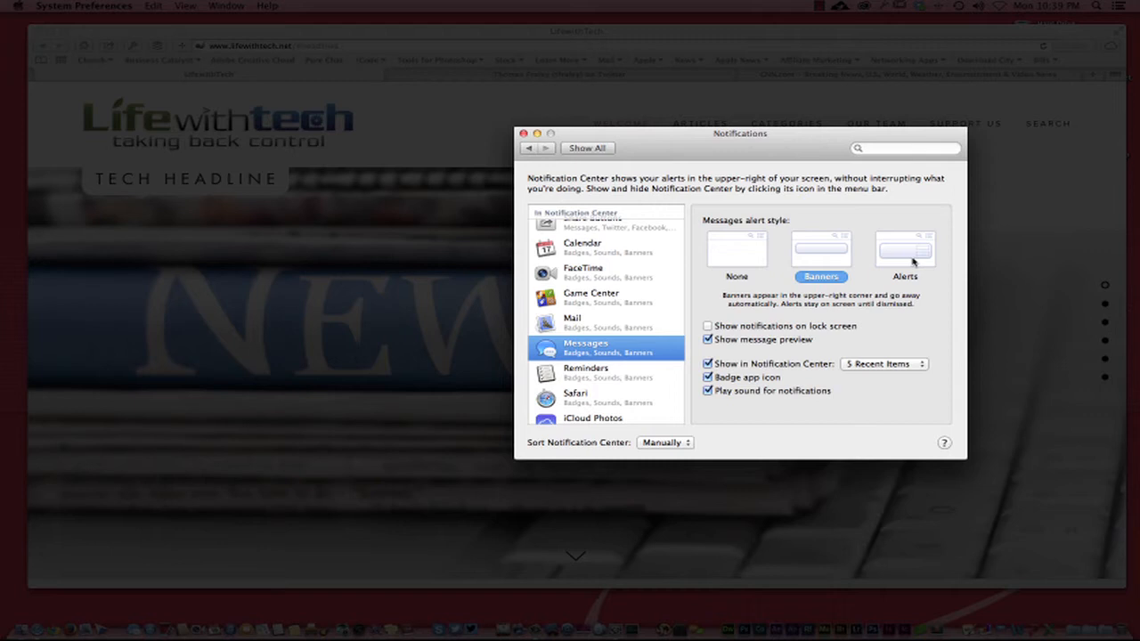
{"action": "mouse_move", "coordinate": [736, 257]}
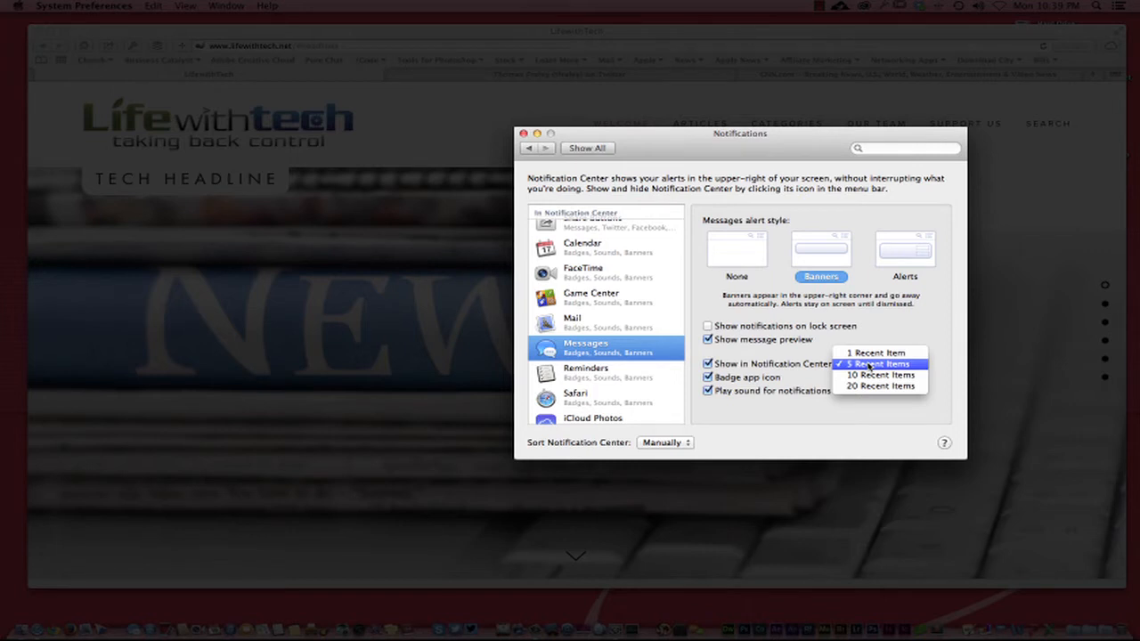
{"action": "left_click", "coordinate": [879, 364]}
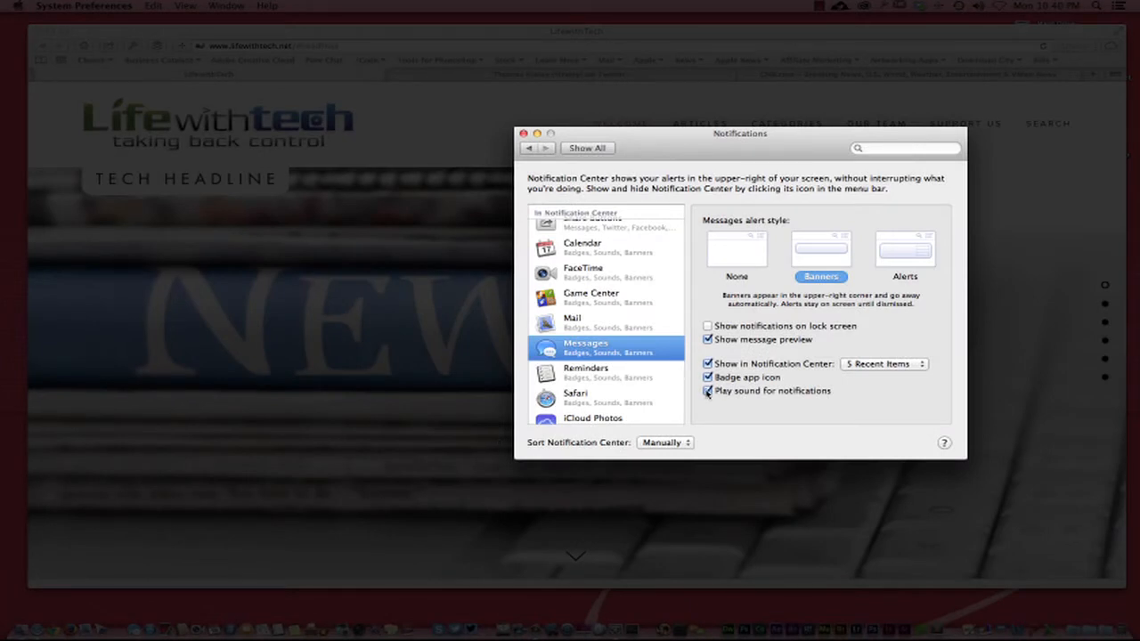
Set Website Candi Inc. notifications to the Alerts style and close System Preferences.
{"action": "scroll", "scroll_direction": "down", "scroll_amount": 3}
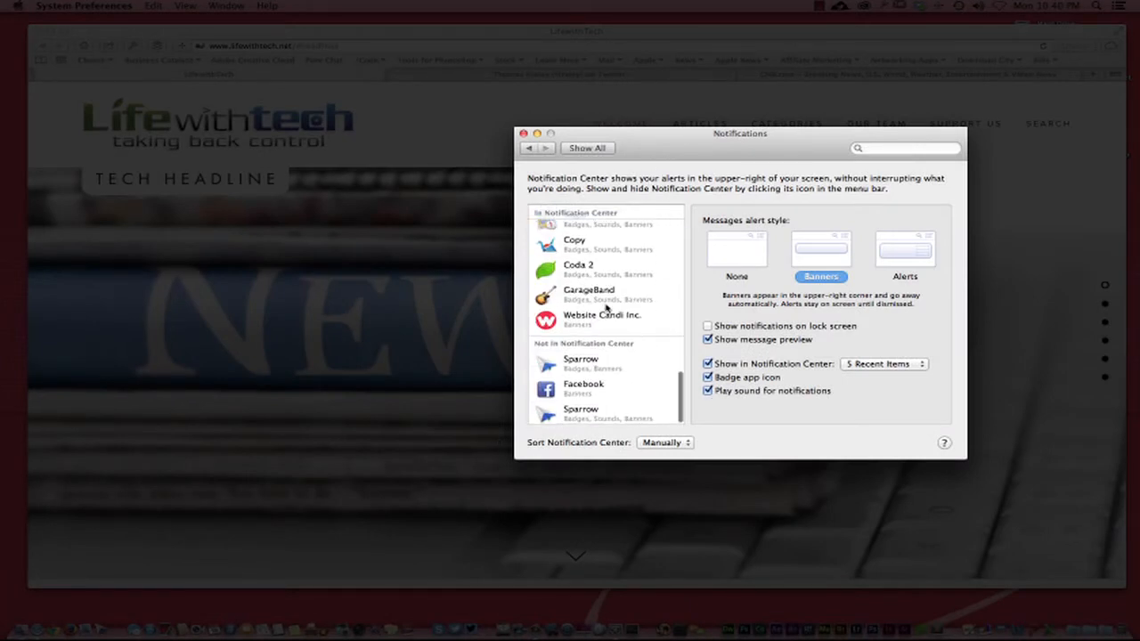
{"action": "left_click", "coordinate": [602, 317]}
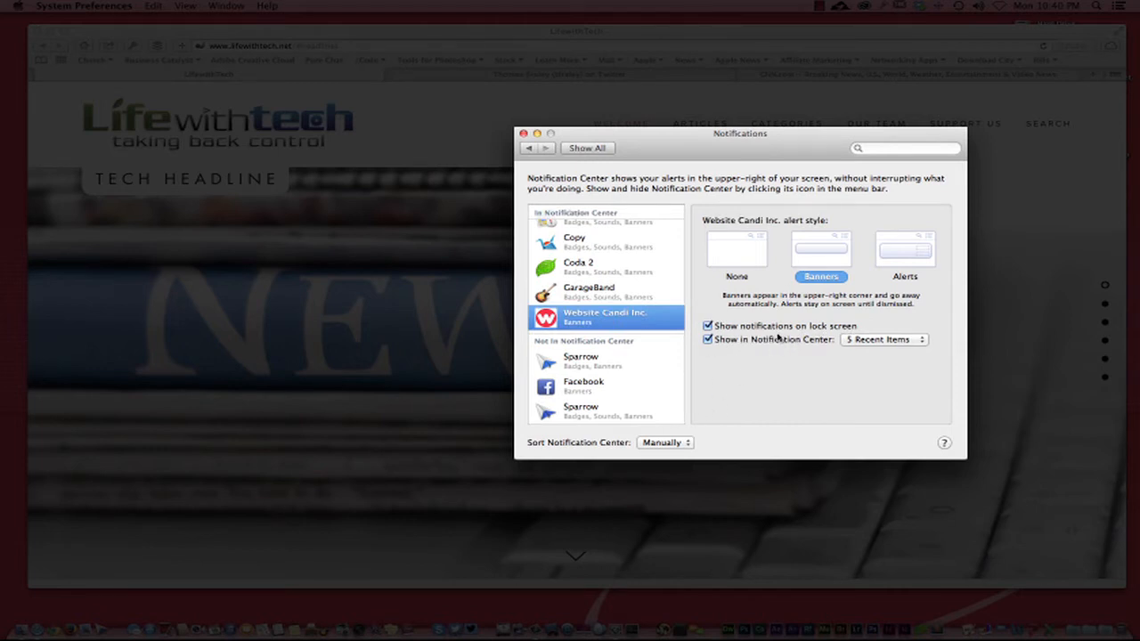
{"action": "mouse_move", "coordinate": [706, 367]}
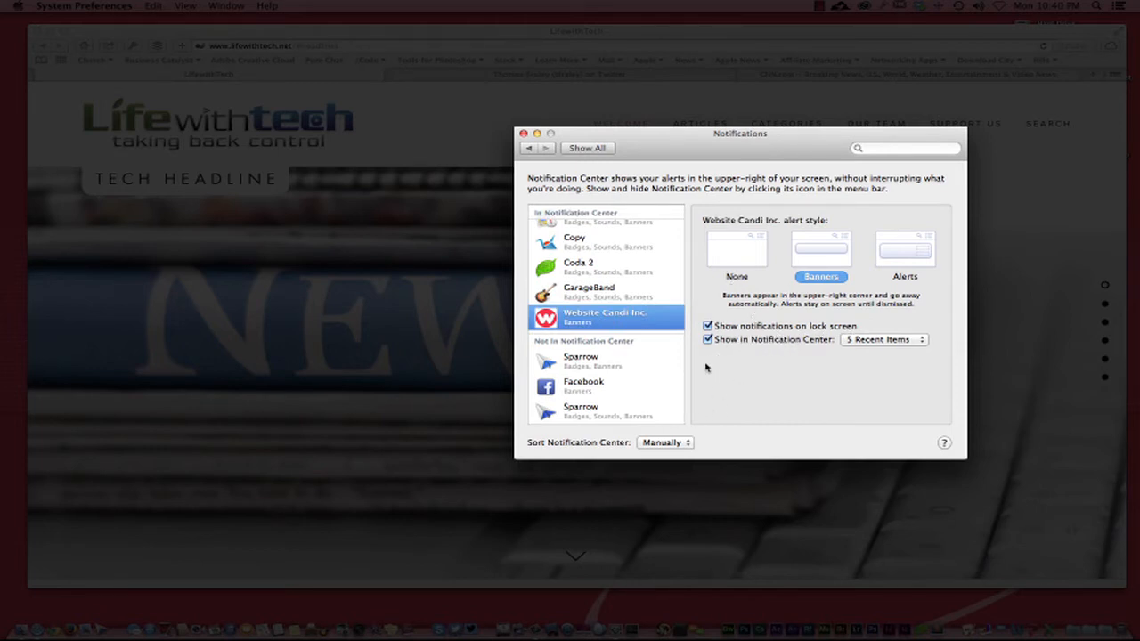
{"action": "mouse_move", "coordinate": [736, 406]}
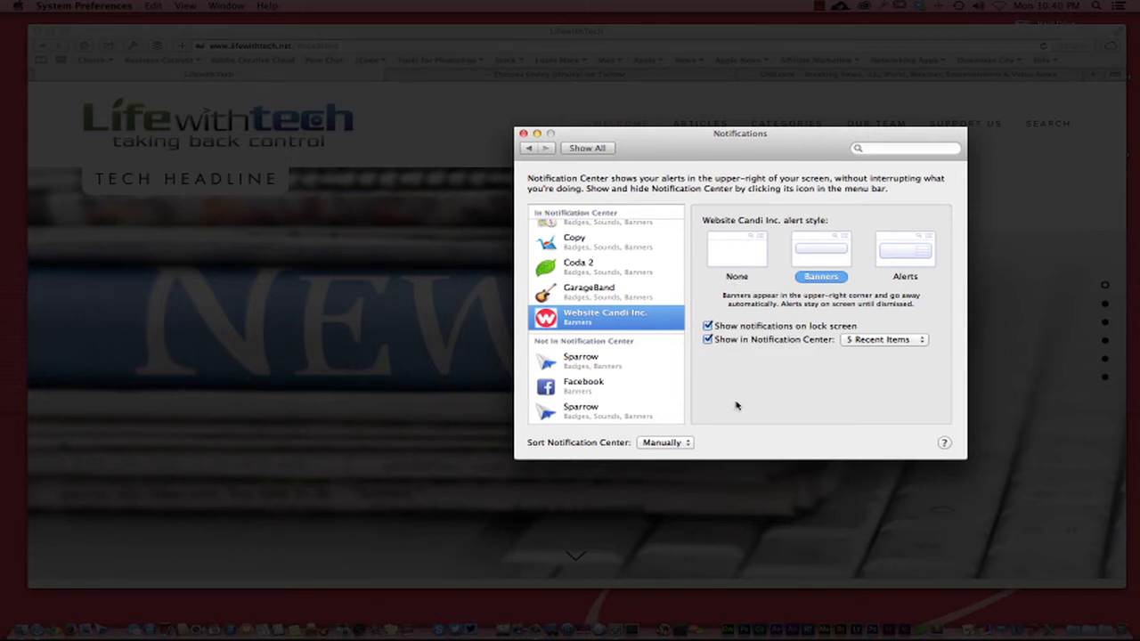
{"action": "left_click", "coordinate": [588, 292]}
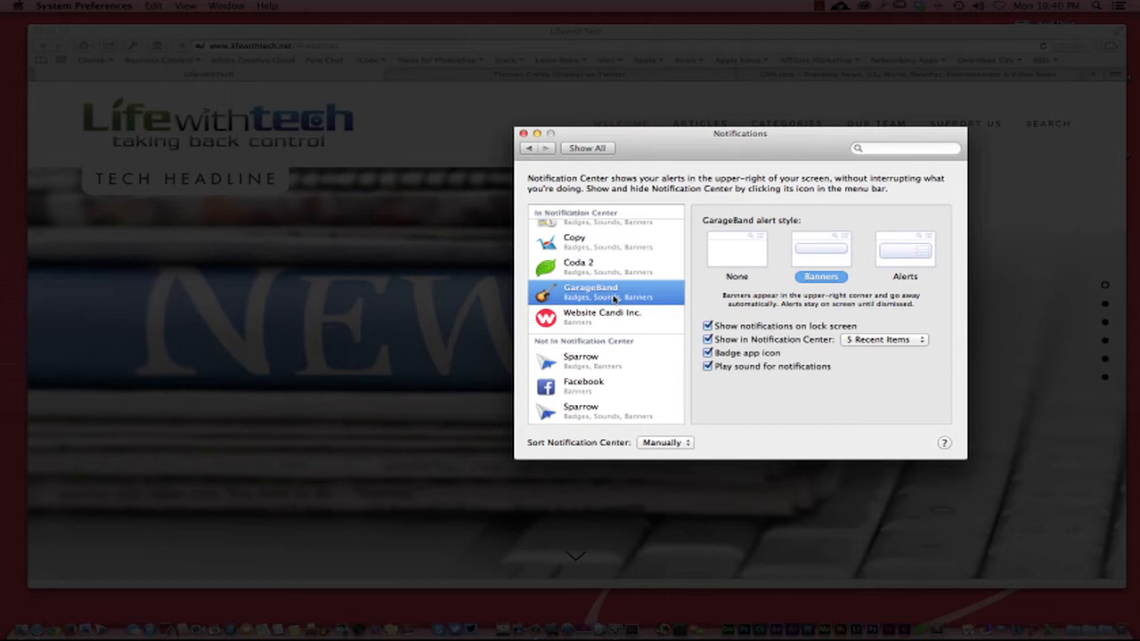
{"action": "left_click", "coordinate": [604, 317]}
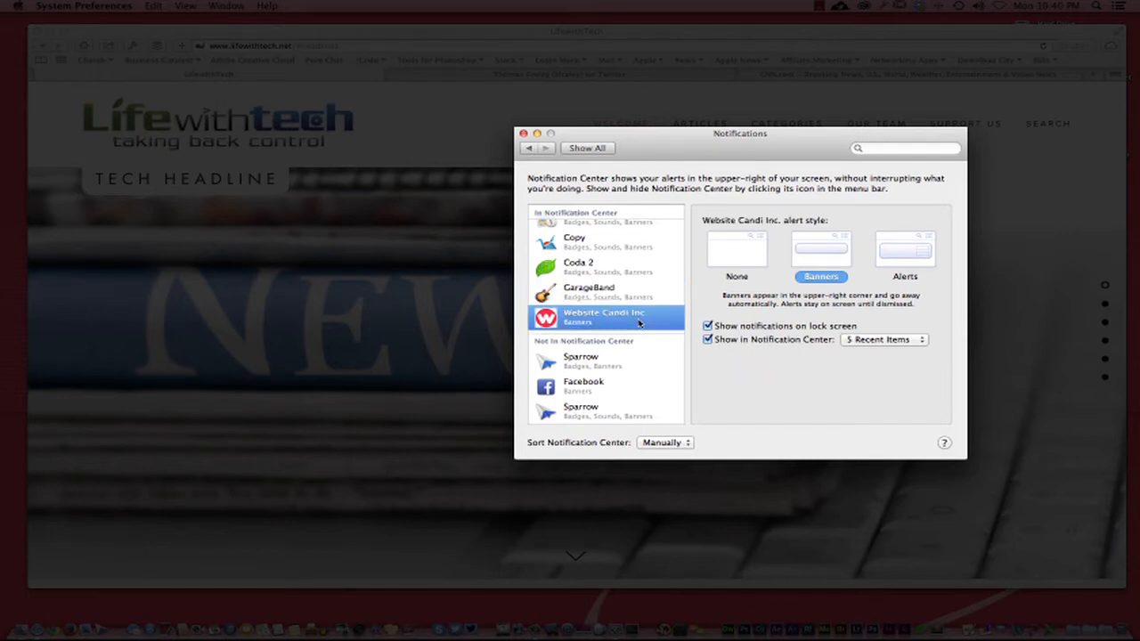
{"action": "mouse_move", "coordinate": [766, 441]}
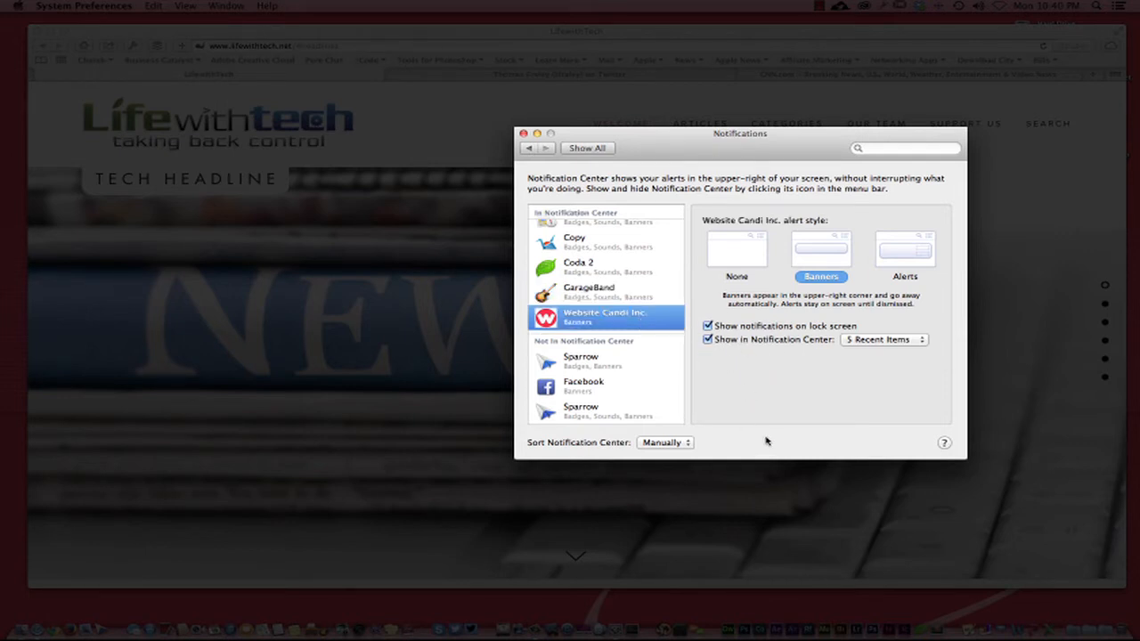
{"action": "mouse_move", "coordinate": [738, 385]}
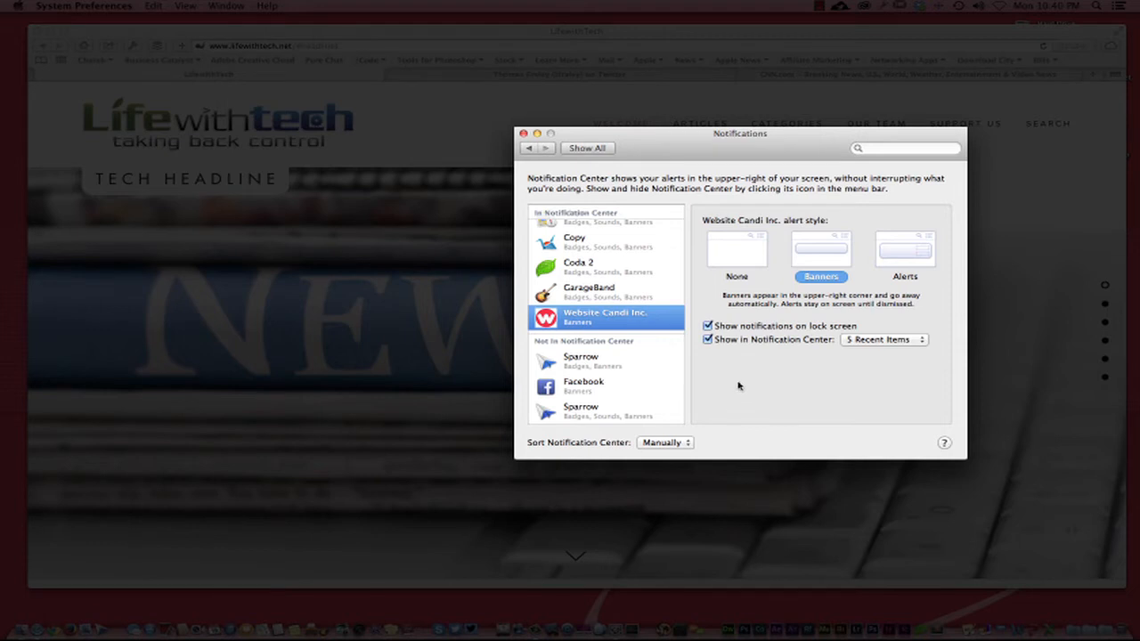
{"action": "mouse_move", "coordinate": [862, 256]}
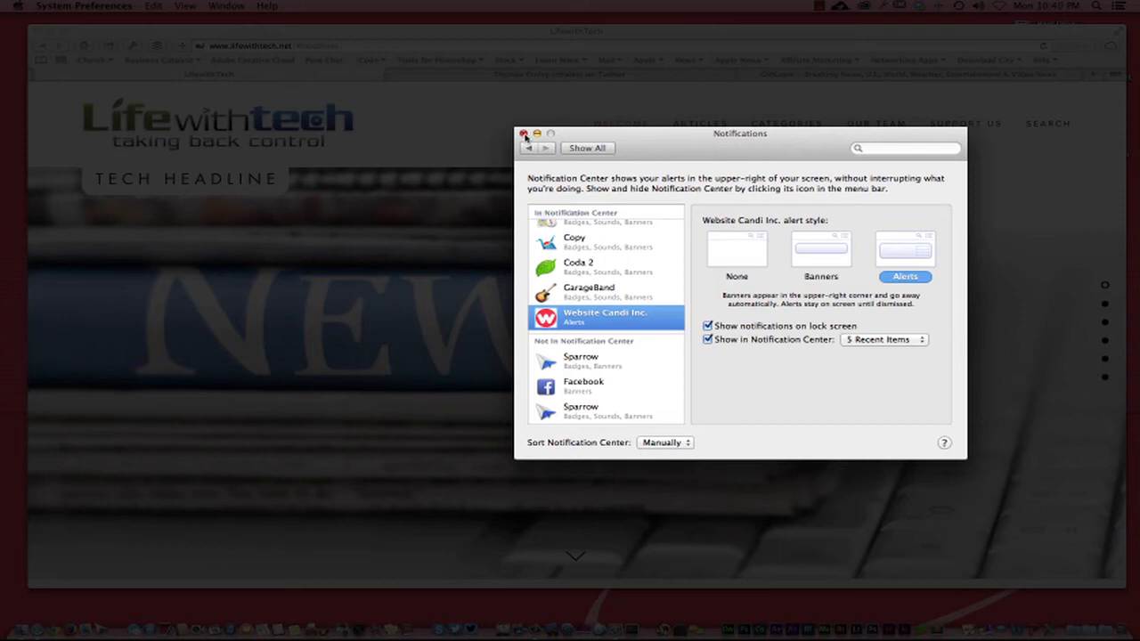
{"action": "left_click", "coordinate": [524, 134]}
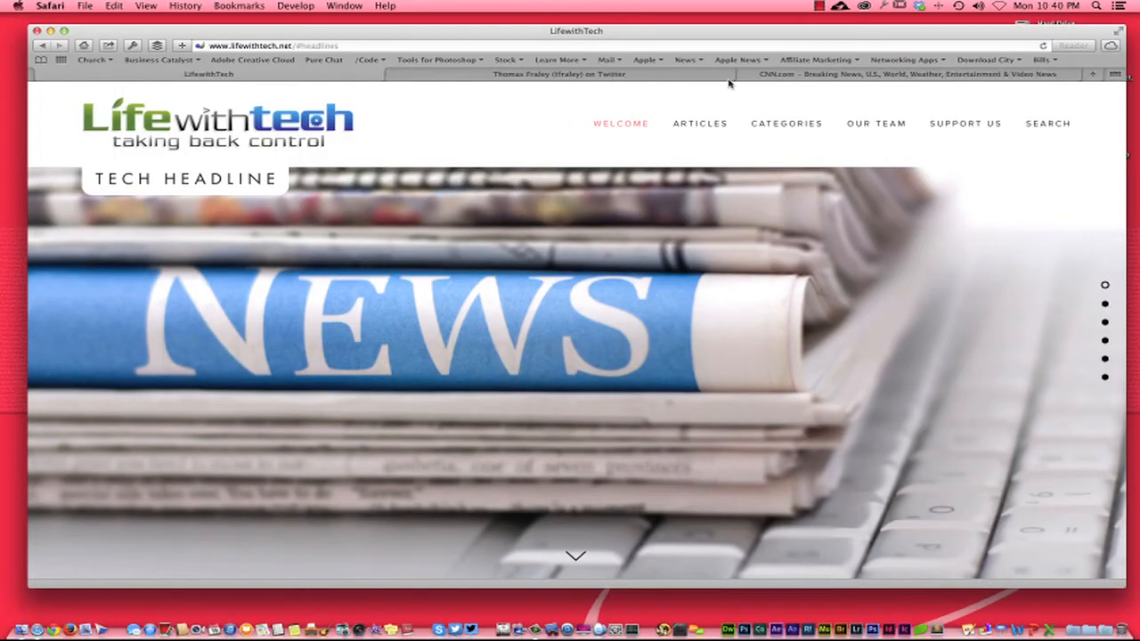
Load the Roost dashboard from the Business Catalyst bookmarks and head to its settings.
{"action": "left_click", "coordinate": [908, 75]}
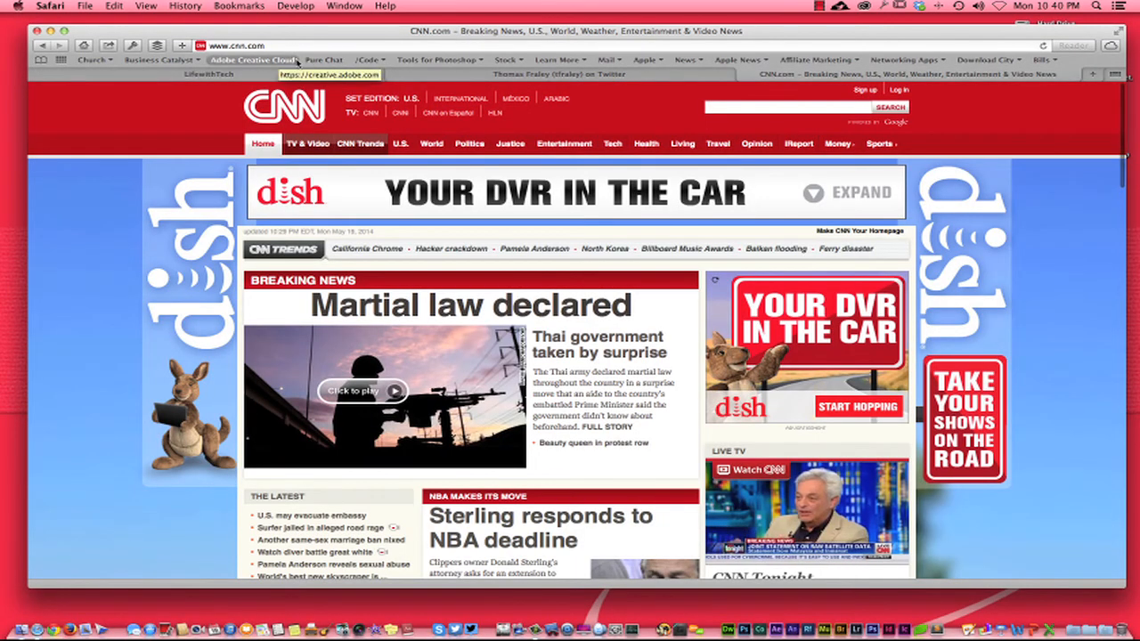
{"action": "left_click", "coordinate": [159, 61]}
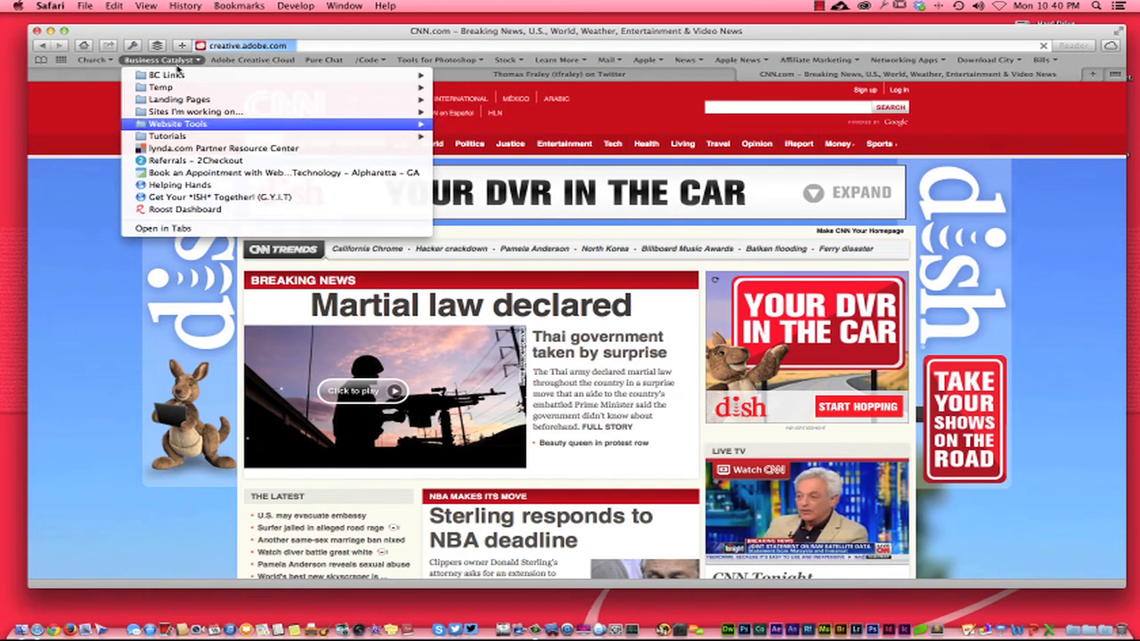
{"action": "left_click", "coordinate": [186, 210]}
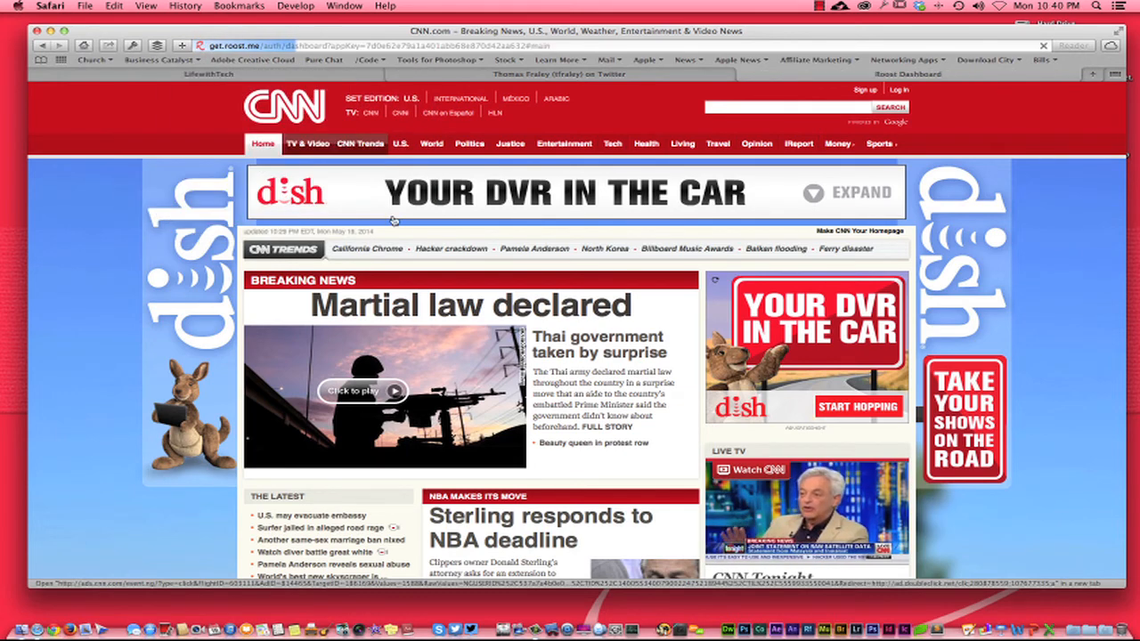
{"action": "left_click", "coordinate": [907, 75]}
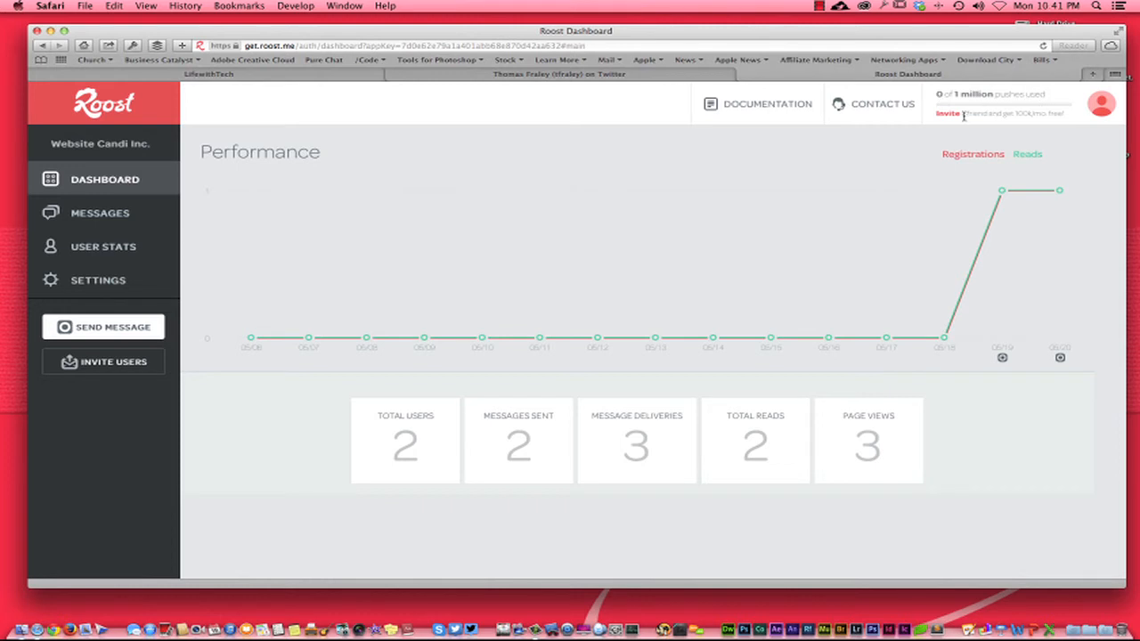
{"action": "mouse_move", "coordinate": [303, 238]}
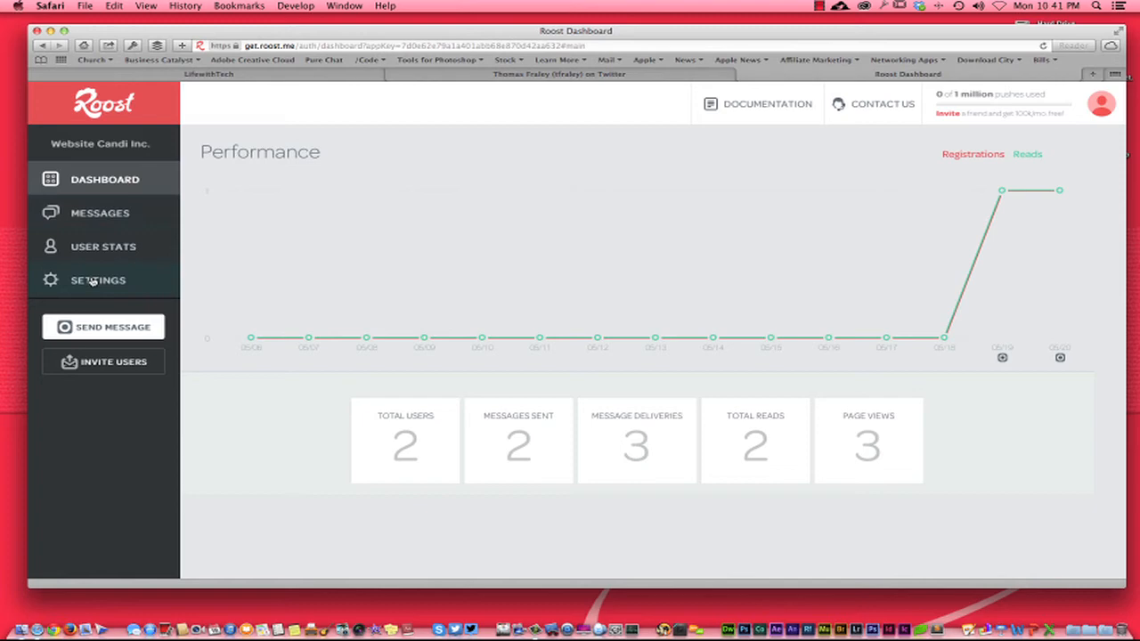
{"action": "left_click", "coordinate": [98, 280]}
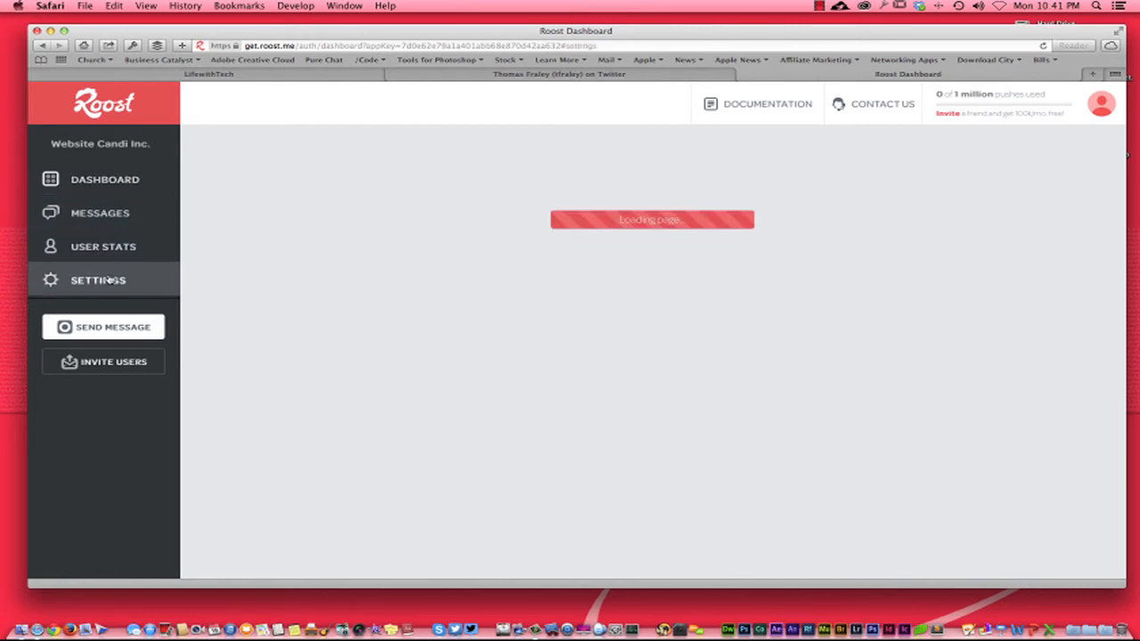
Review the Roost settings and JavaScript snippet, then show the sent messages list.
{"action": "left_click", "coordinate": [98, 280]}
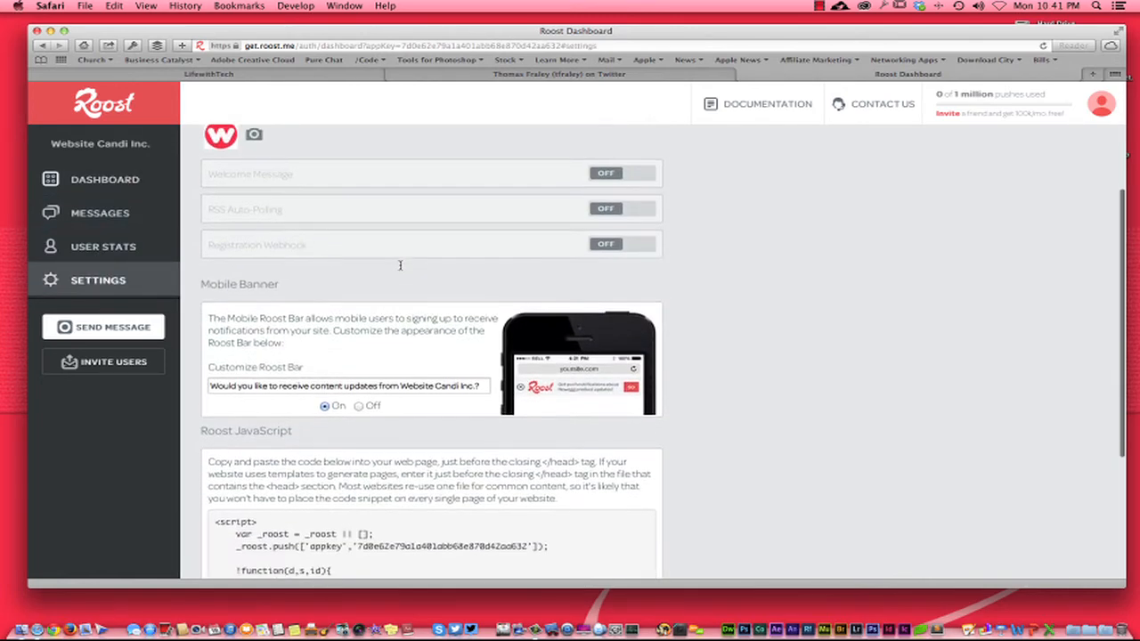
{"action": "scroll", "scroll_direction": "down", "scroll_amount": 3}
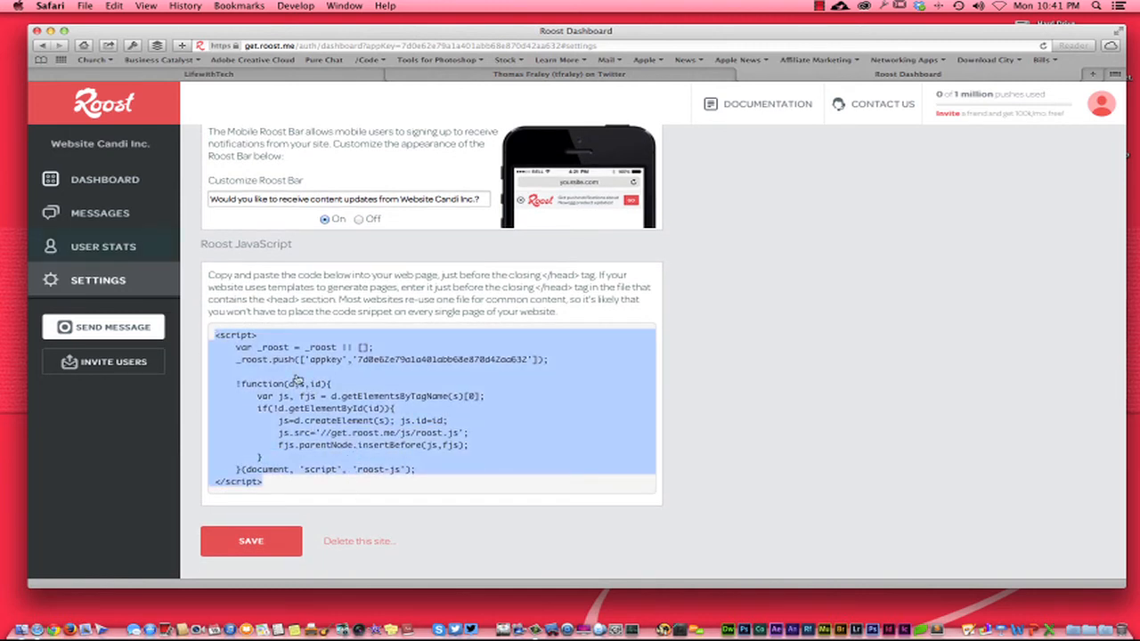
{"action": "left_click", "coordinate": [100, 212]}
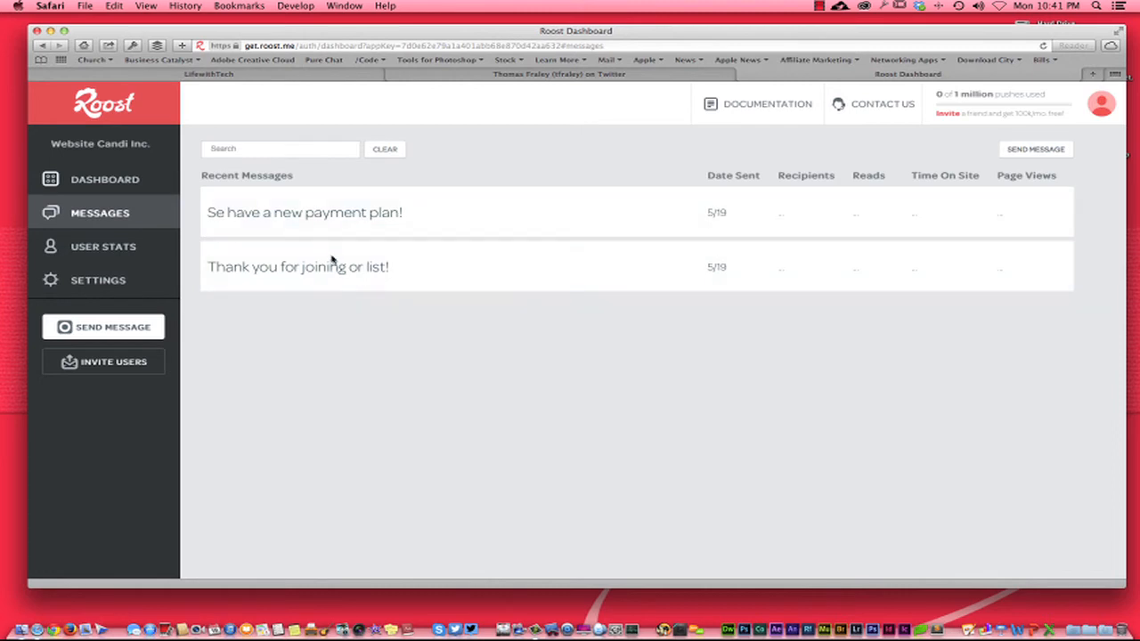
{"action": "mouse_move", "coordinate": [730, 123]}
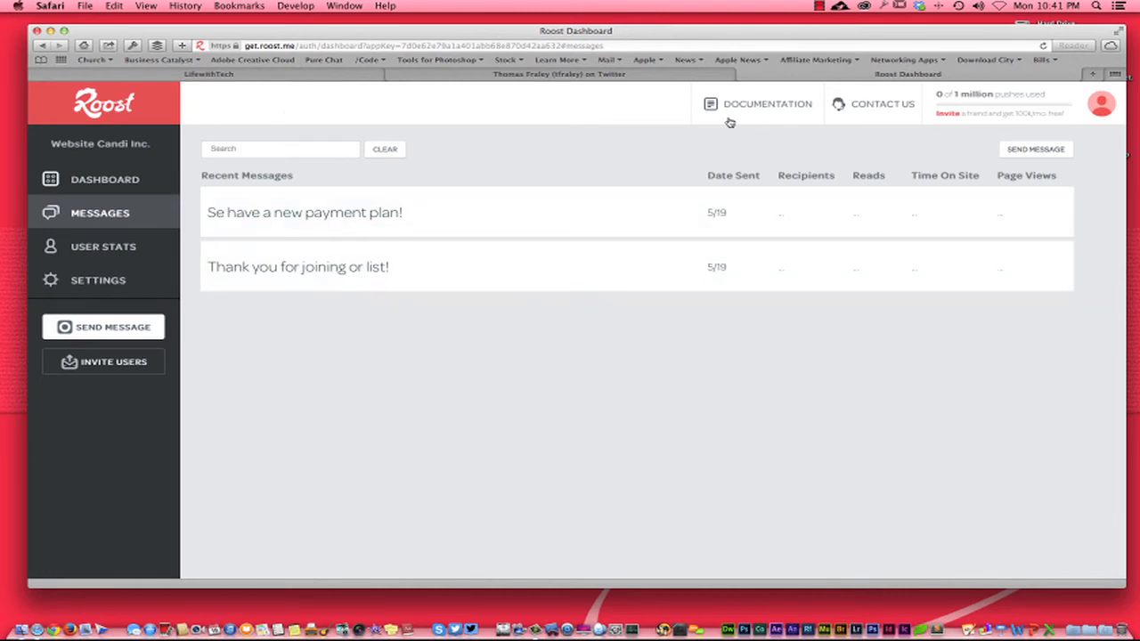
Start a new push message with the text 'Youtube is awesome'.
{"action": "left_click", "coordinate": [1034, 150]}
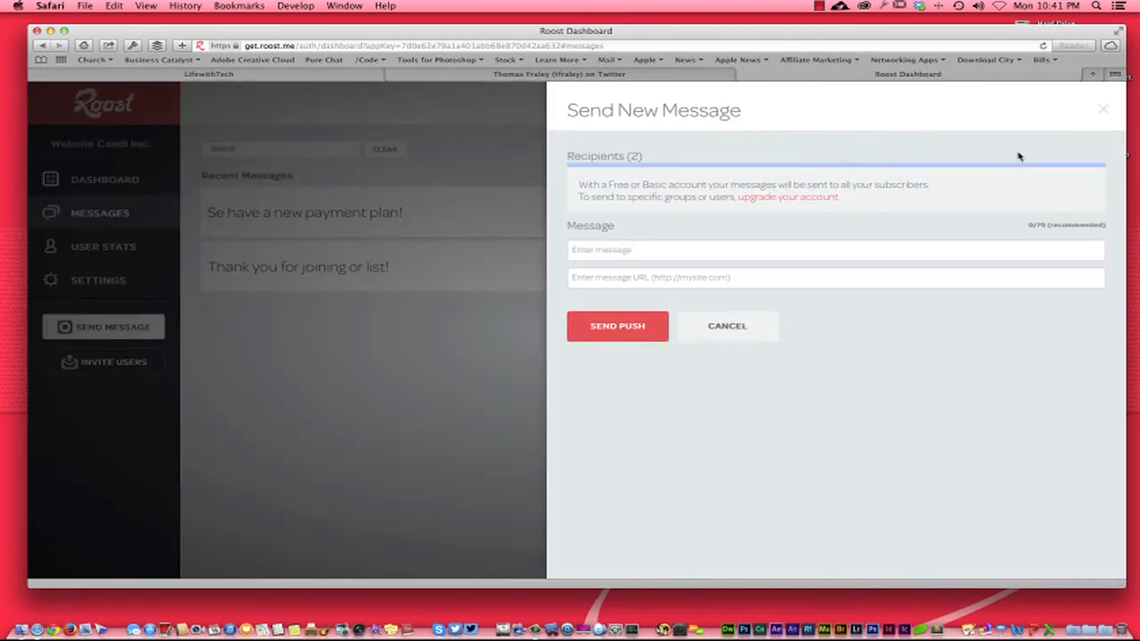
{"action": "left_click", "coordinate": [835, 250]}
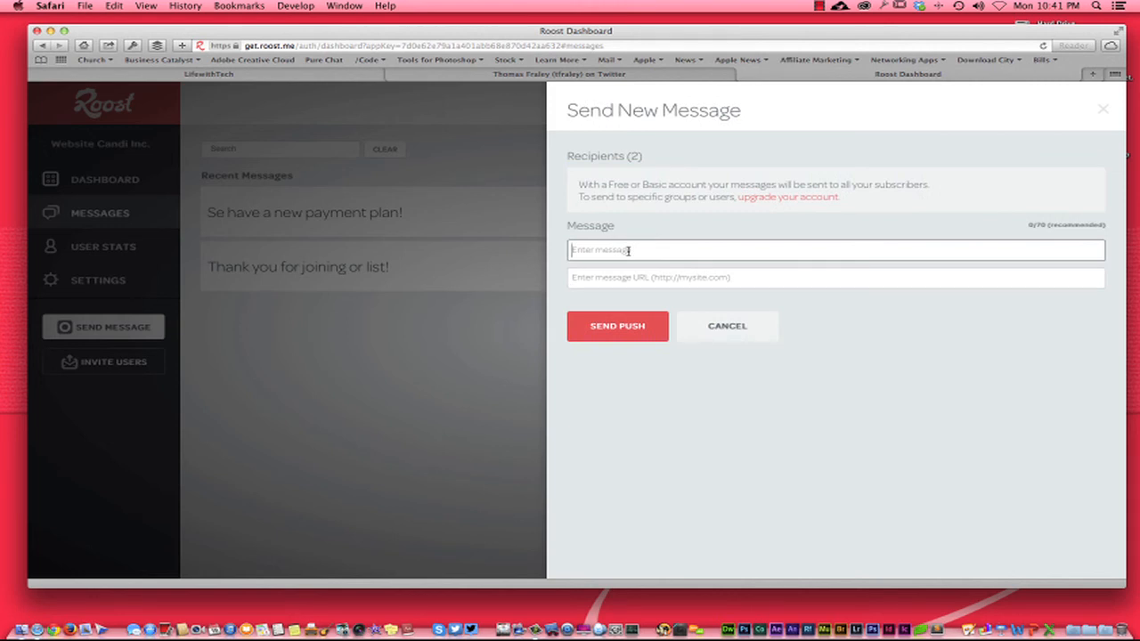
{"action": "type", "text": "Your"}
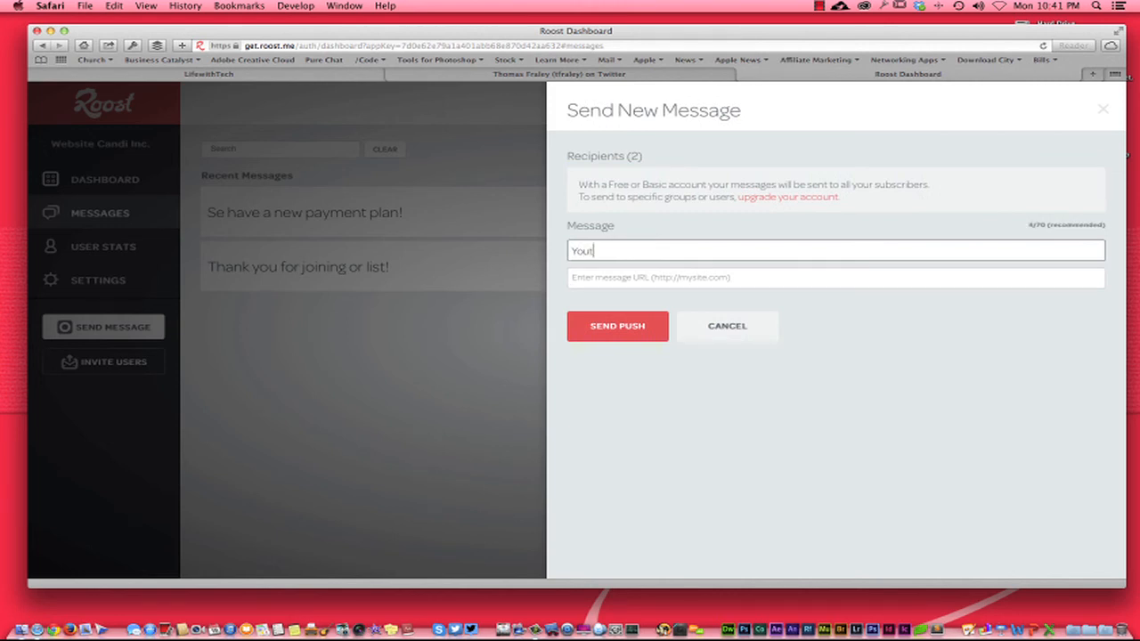
{"action": "type", "text": "ube is aweso"}
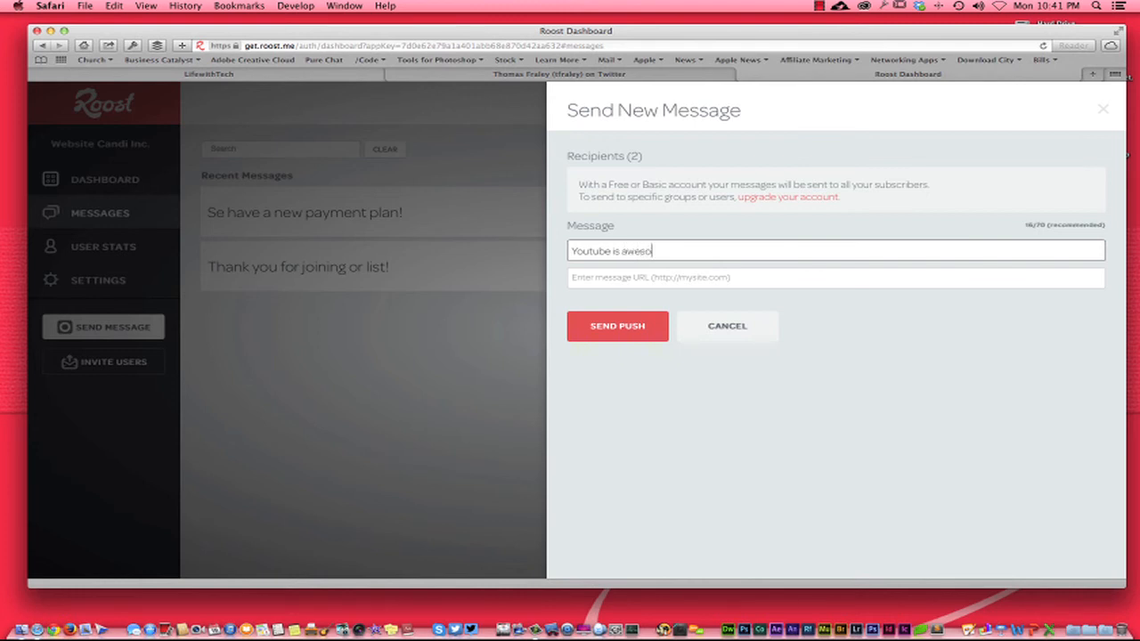
{"action": "left_click", "coordinate": [836, 278]}
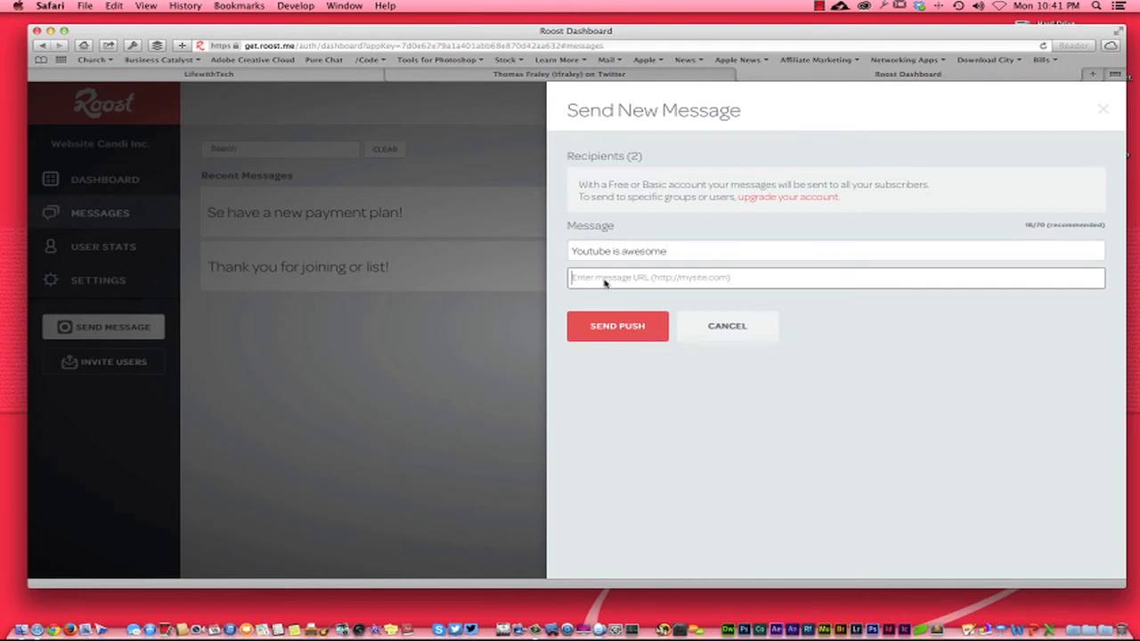
{"action": "left_click", "coordinate": [559, 74]}
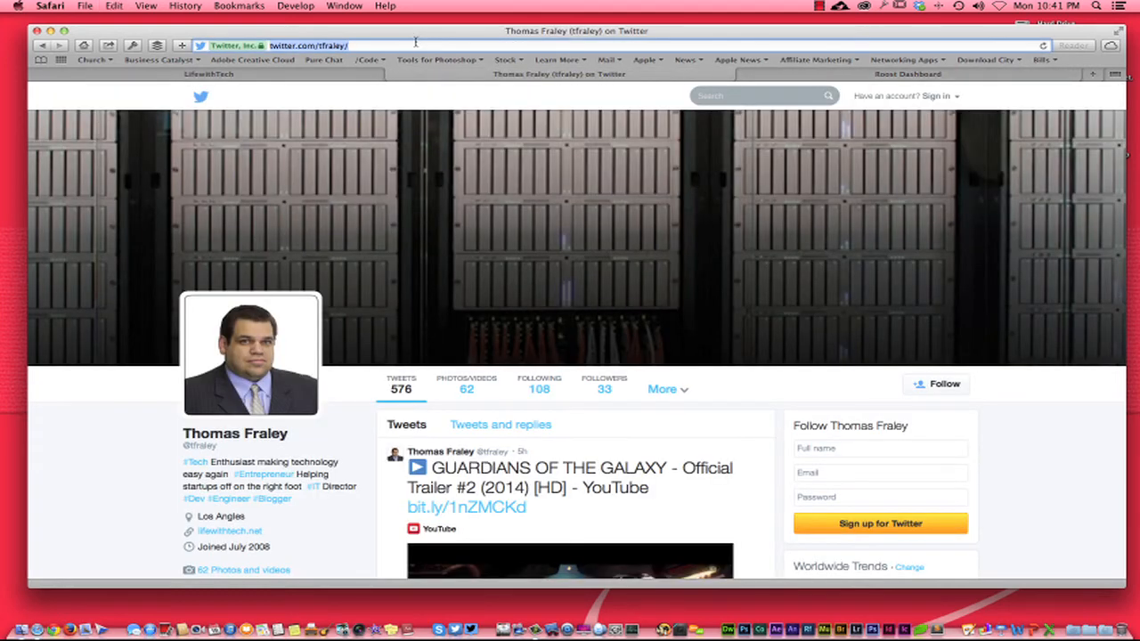
{"action": "left_click", "coordinate": [907, 74]}
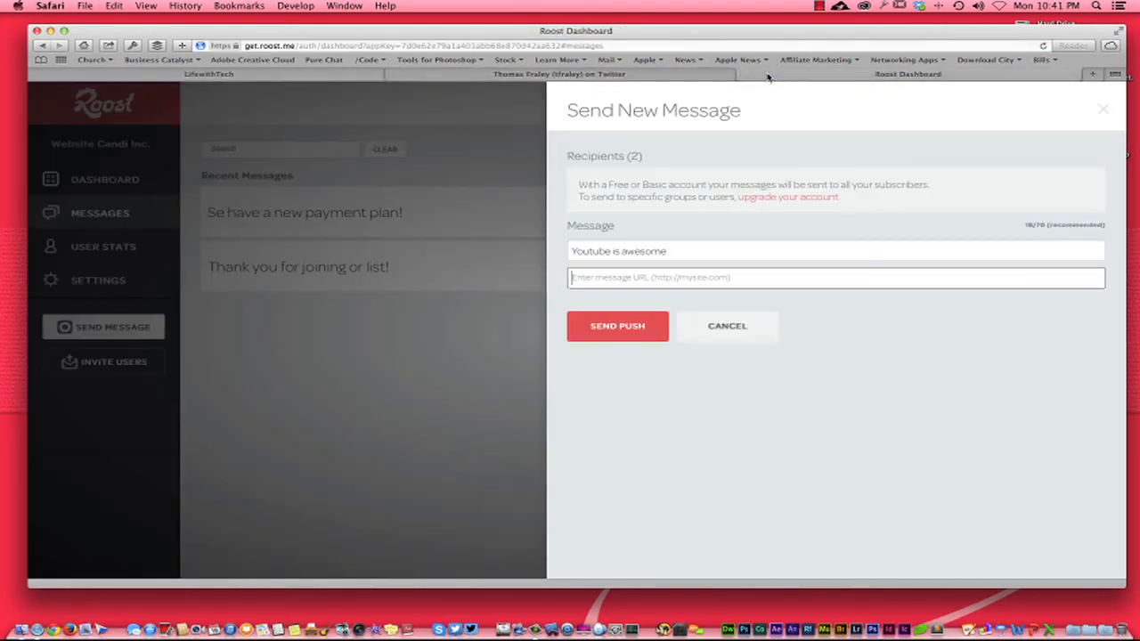
{"action": "type", "text": "https://twitter.com/tfraley/"}
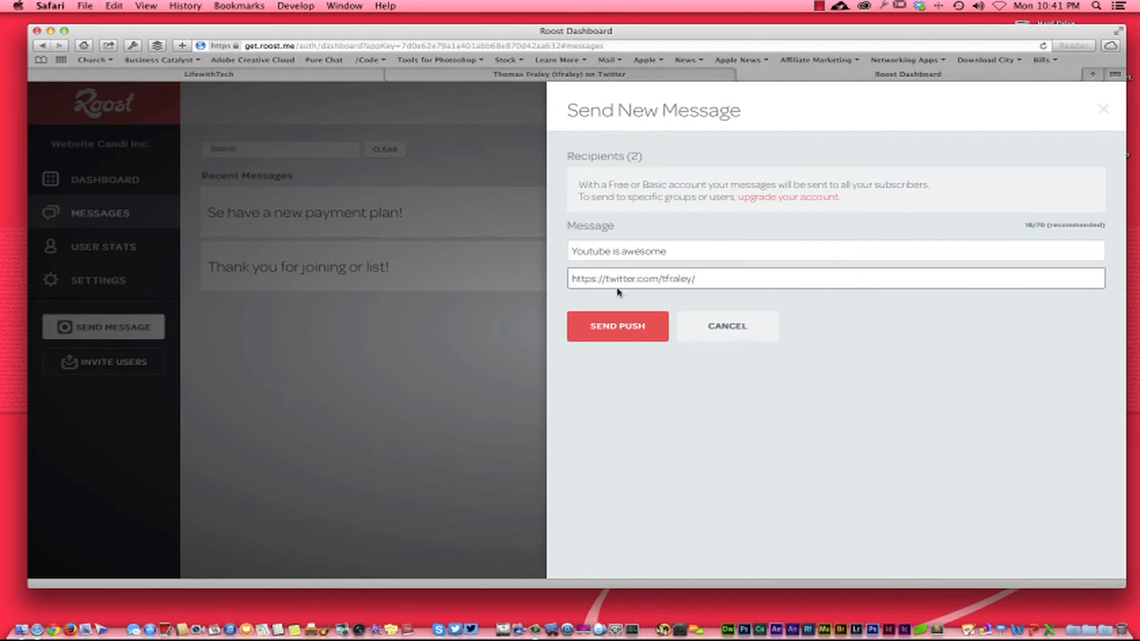
{"action": "mouse_move", "coordinate": [530, 336]}
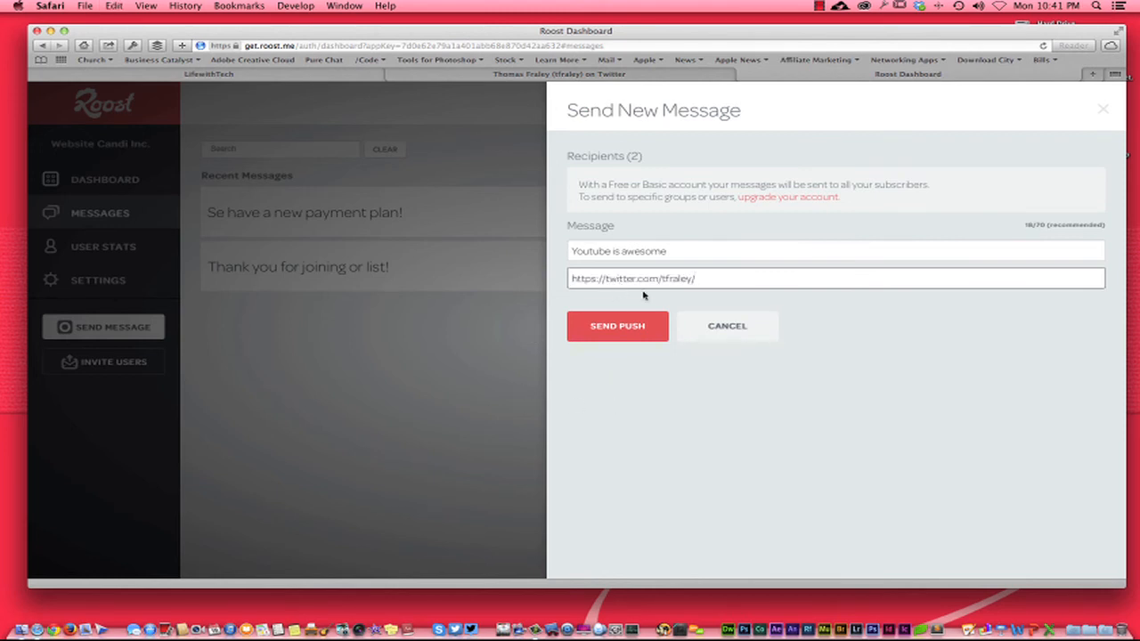
{"action": "mouse_move", "coordinate": [698, 239]}
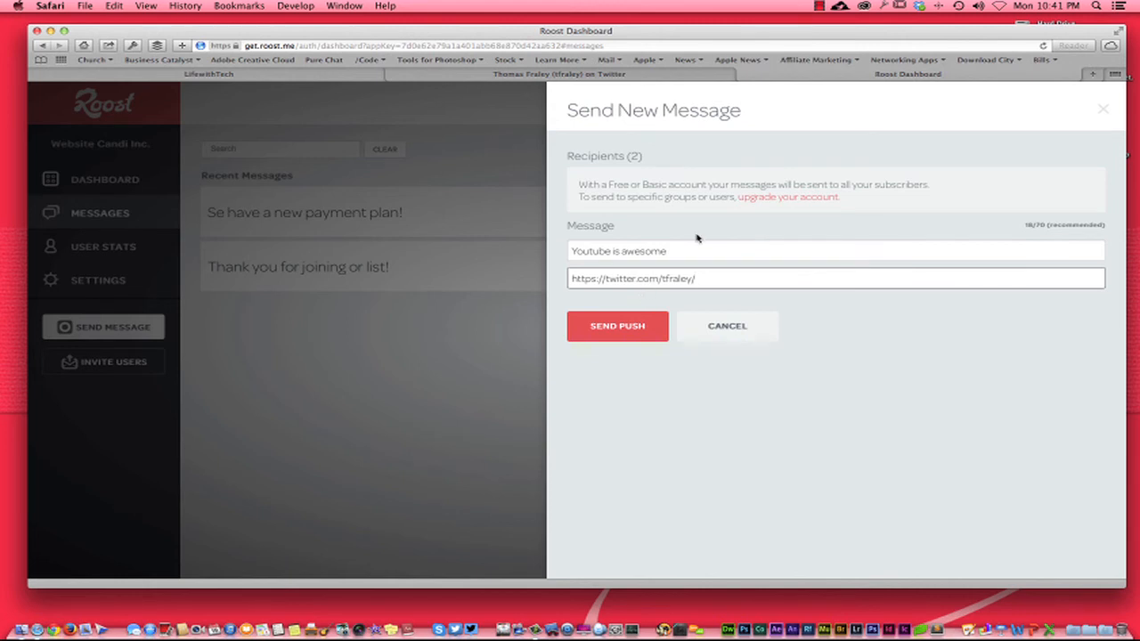
{"action": "mouse_move", "coordinate": [617, 331]}
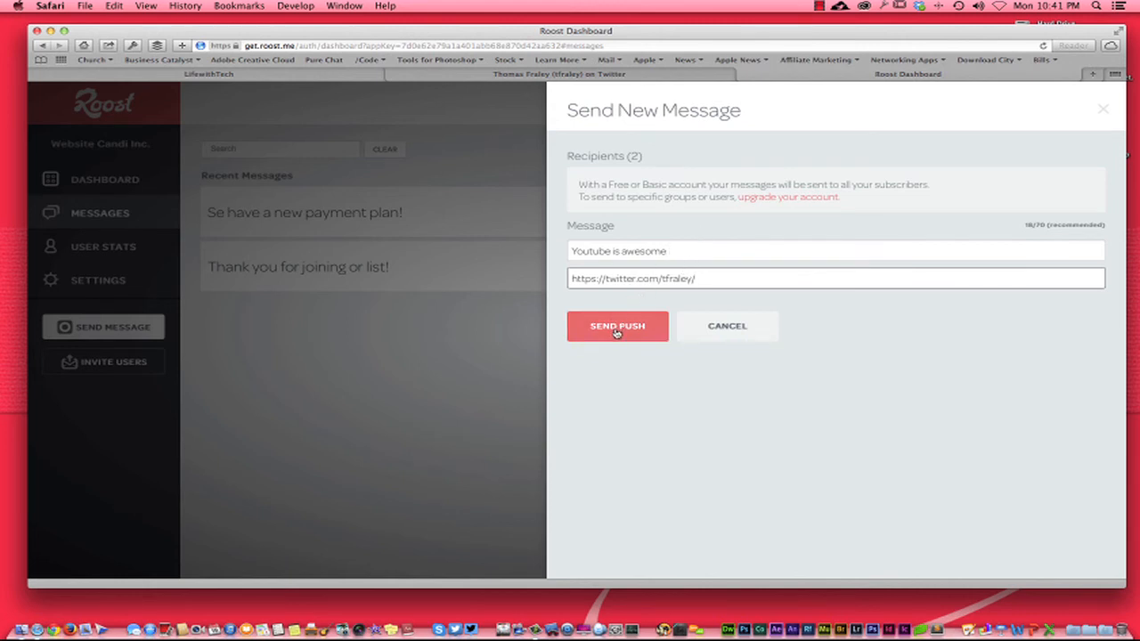
Send the push so the Website Candi Inc. notification arrives, then switch to LifewithTech.
{"action": "left_click", "coordinate": [616, 326]}
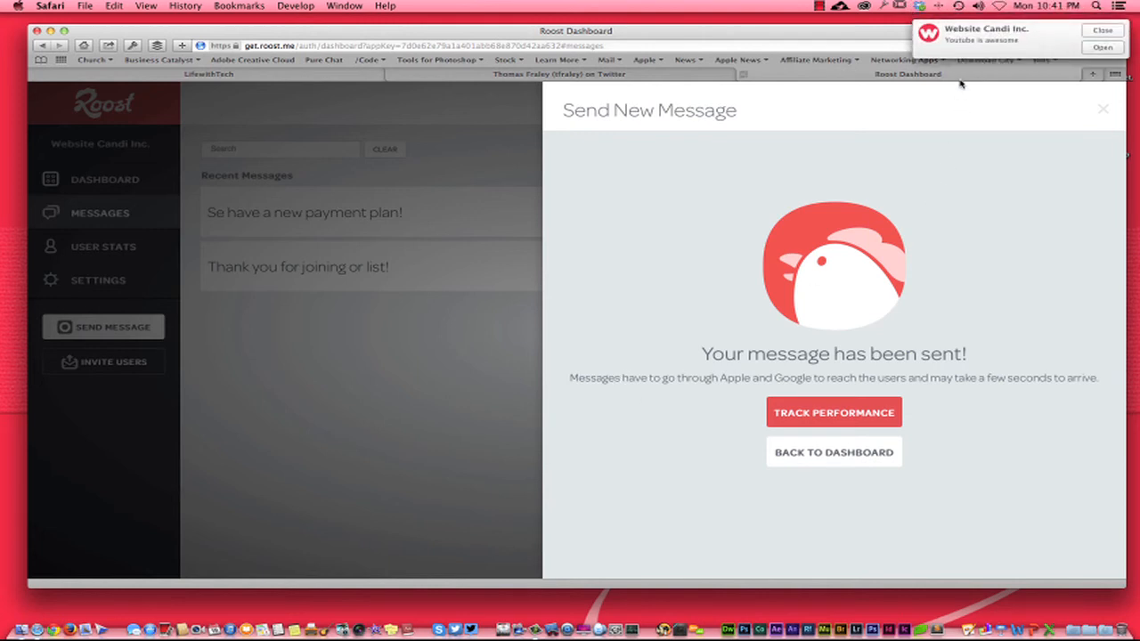
{"action": "mouse_move", "coordinate": [662, 246]}
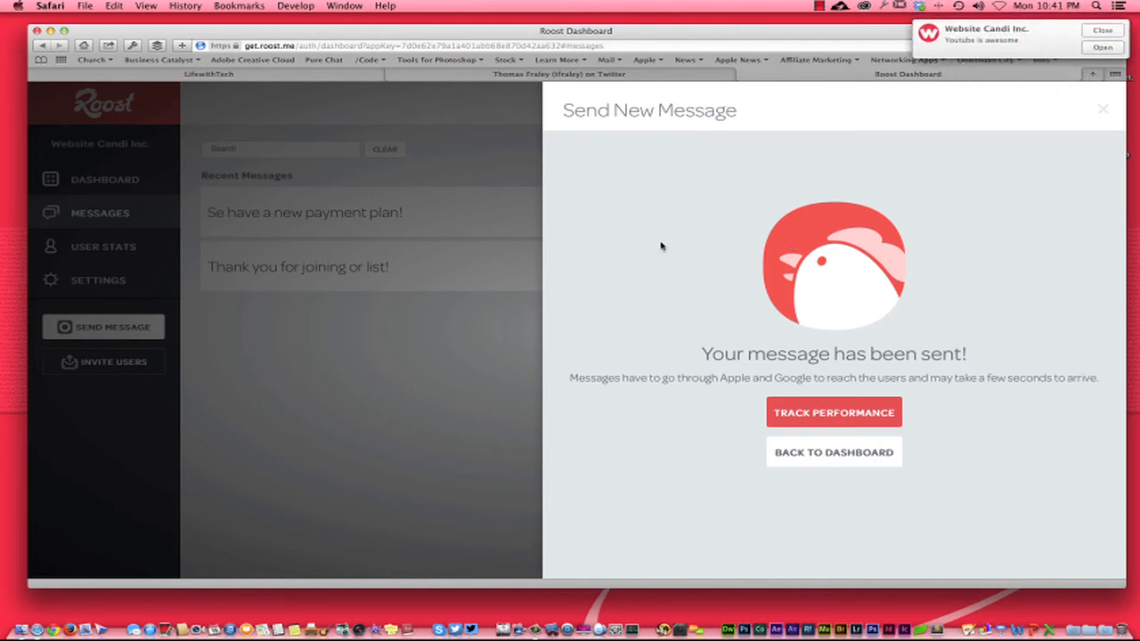
{"action": "mouse_move", "coordinate": [374, 243]}
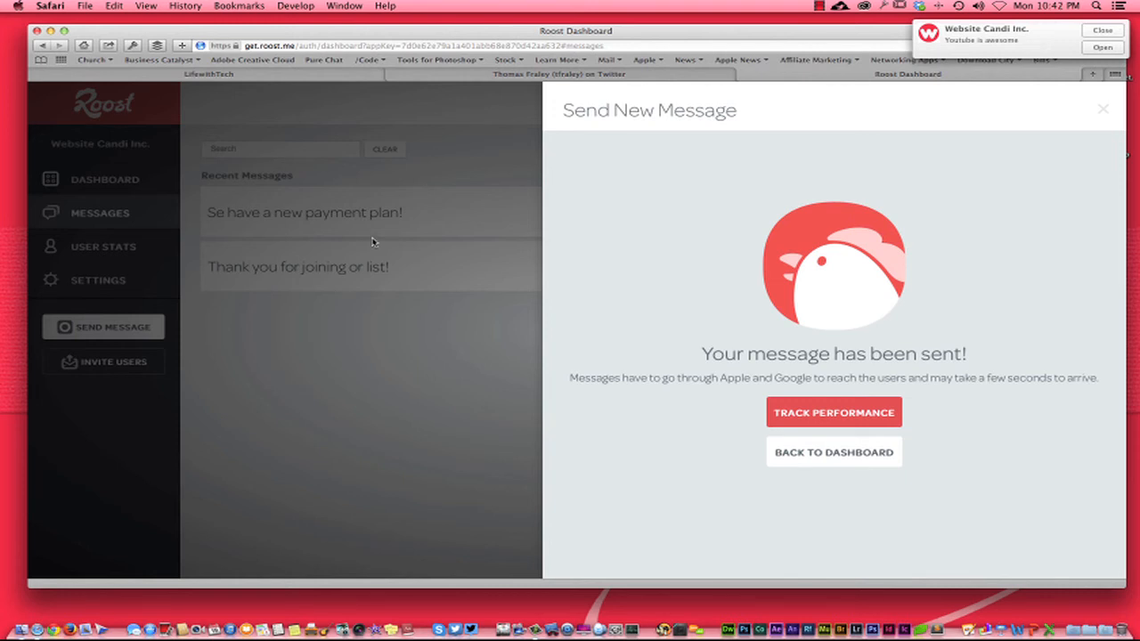
{"action": "mouse_move", "coordinate": [371, 79]}
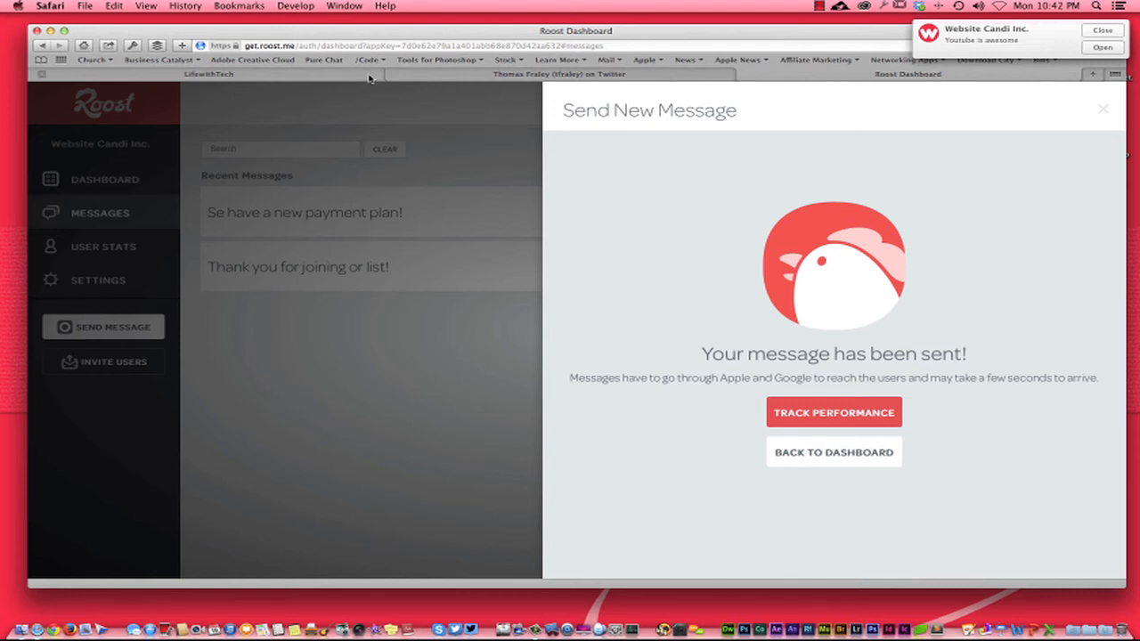
{"action": "left_click", "coordinate": [209, 75]}
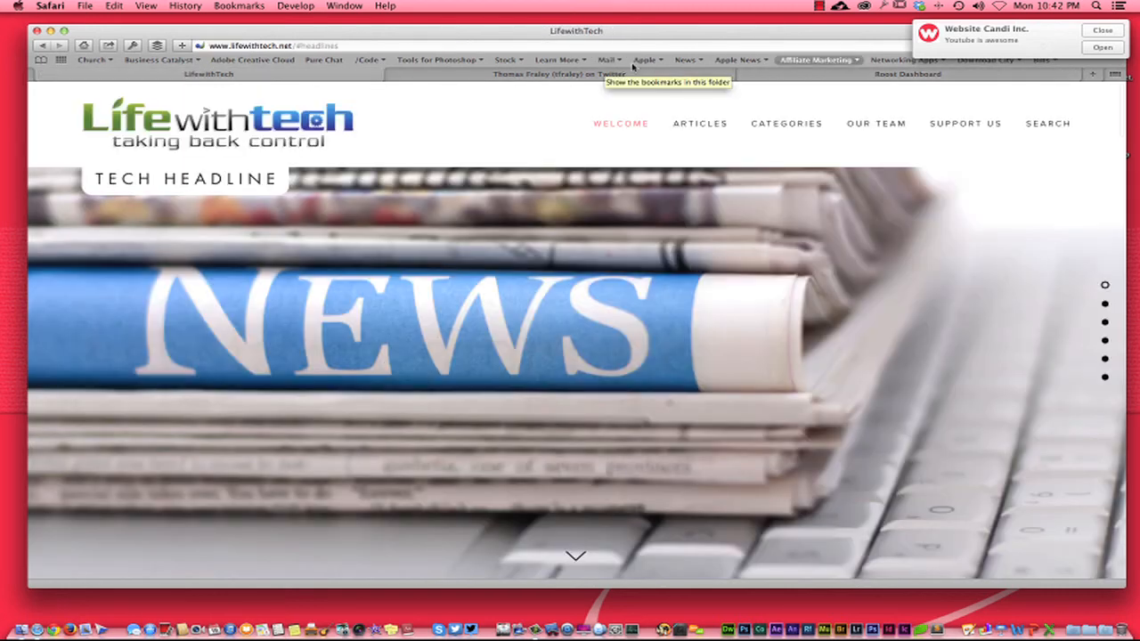
{"action": "mouse_move", "coordinate": [1051, 39]}
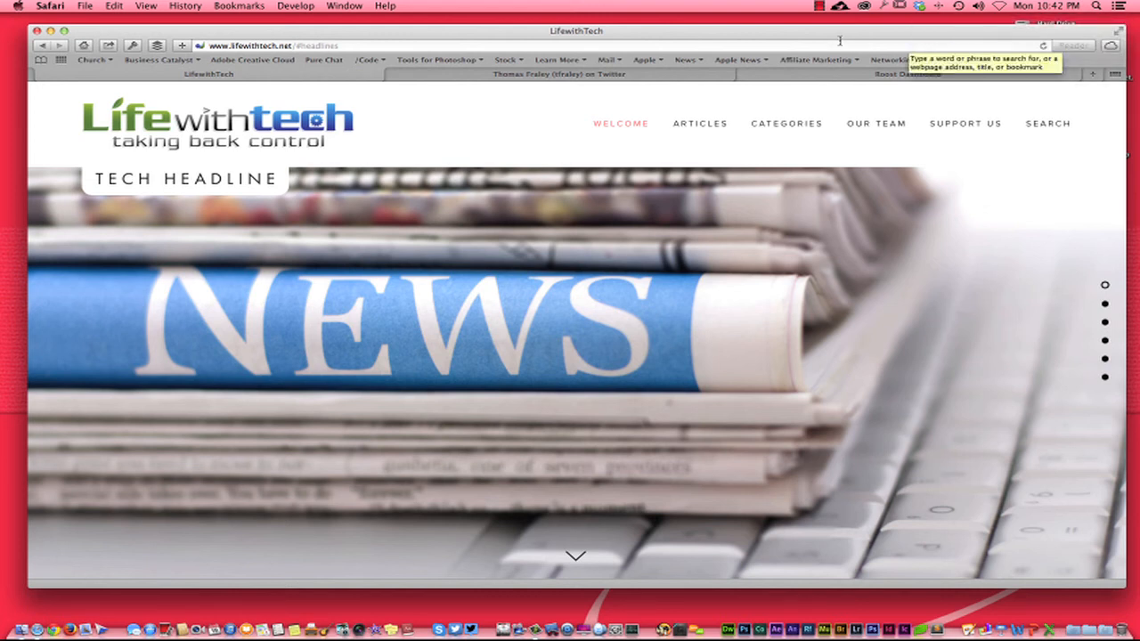
Open the Website Candi alert from Notification Center, then return to the Roost dashboard.
{"action": "left_click", "coordinate": [1118, 7]}
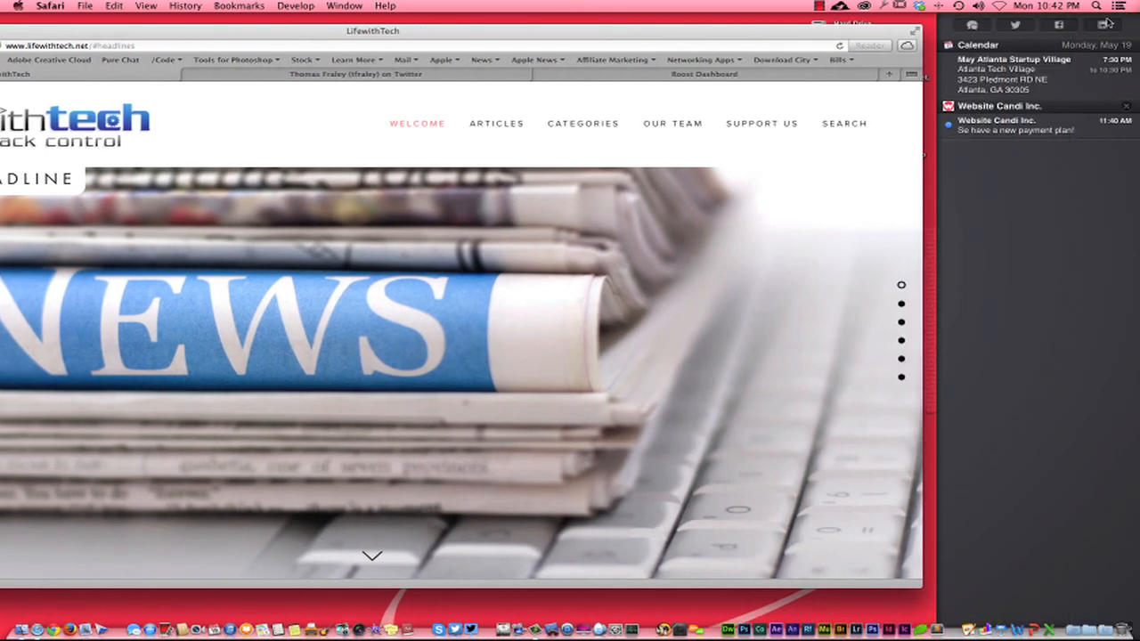
{"action": "mouse_move", "coordinate": [1047, 189]}
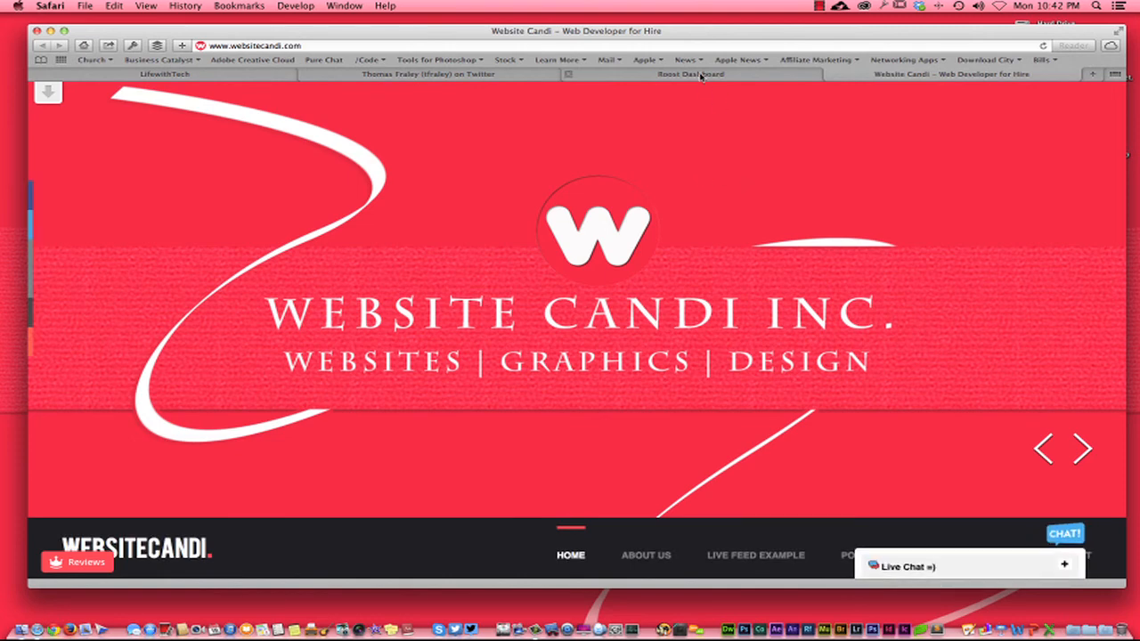
{"action": "left_click", "coordinate": [691, 74]}
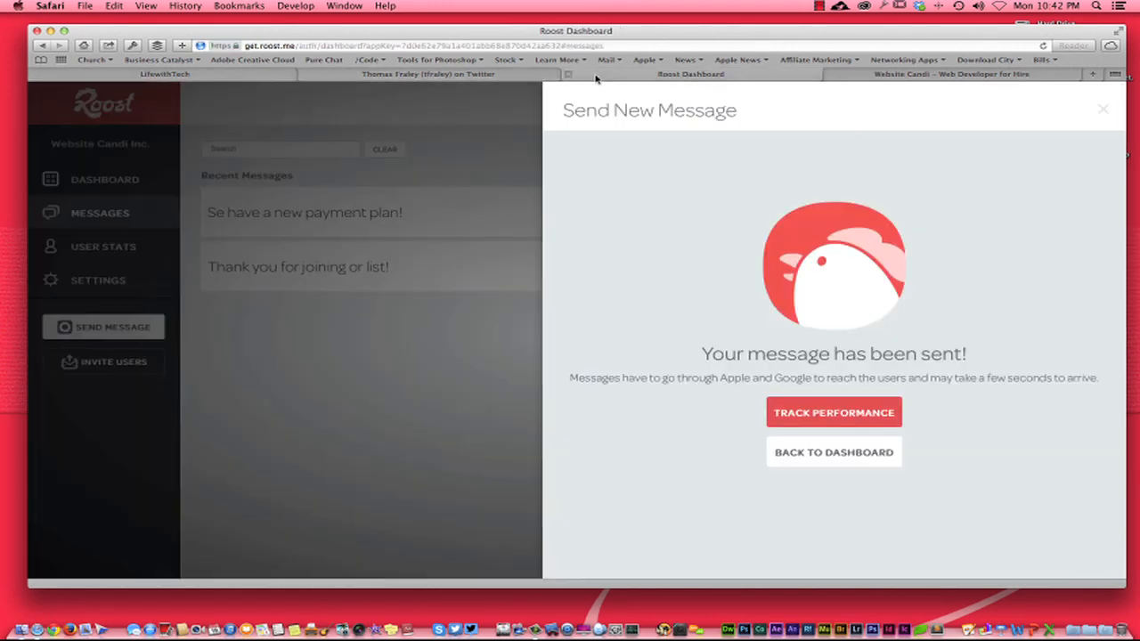
Return to the Roost Dashboard showing 2 users, 2 messages sent and 3 deliveries.
{"action": "left_click", "coordinate": [833, 452]}
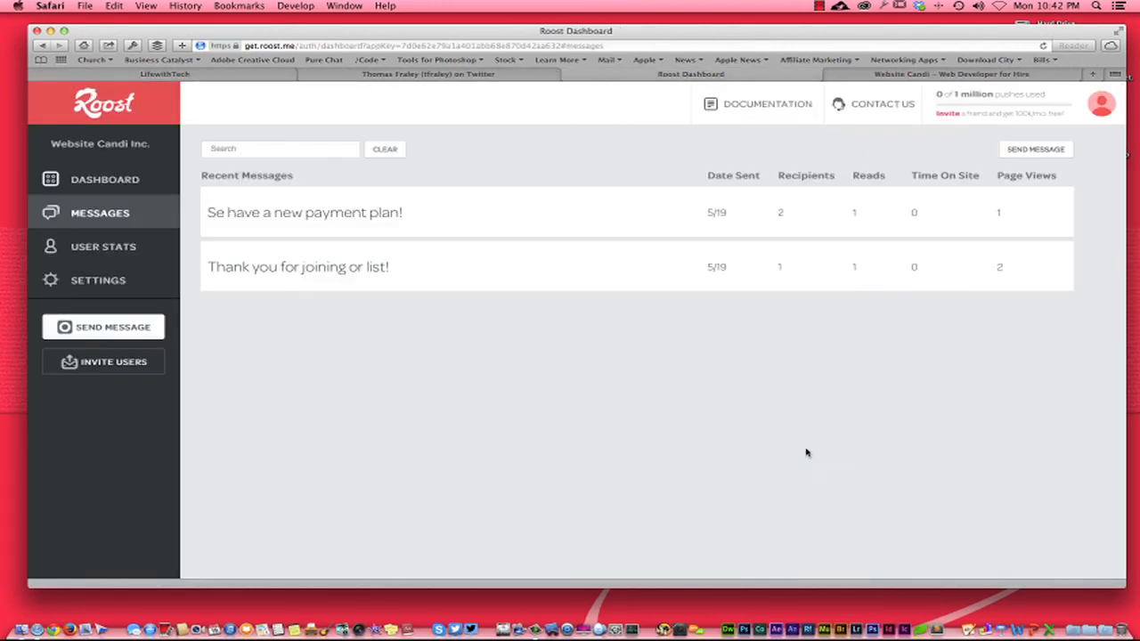
{"action": "mouse_move", "coordinate": [547, 361]}
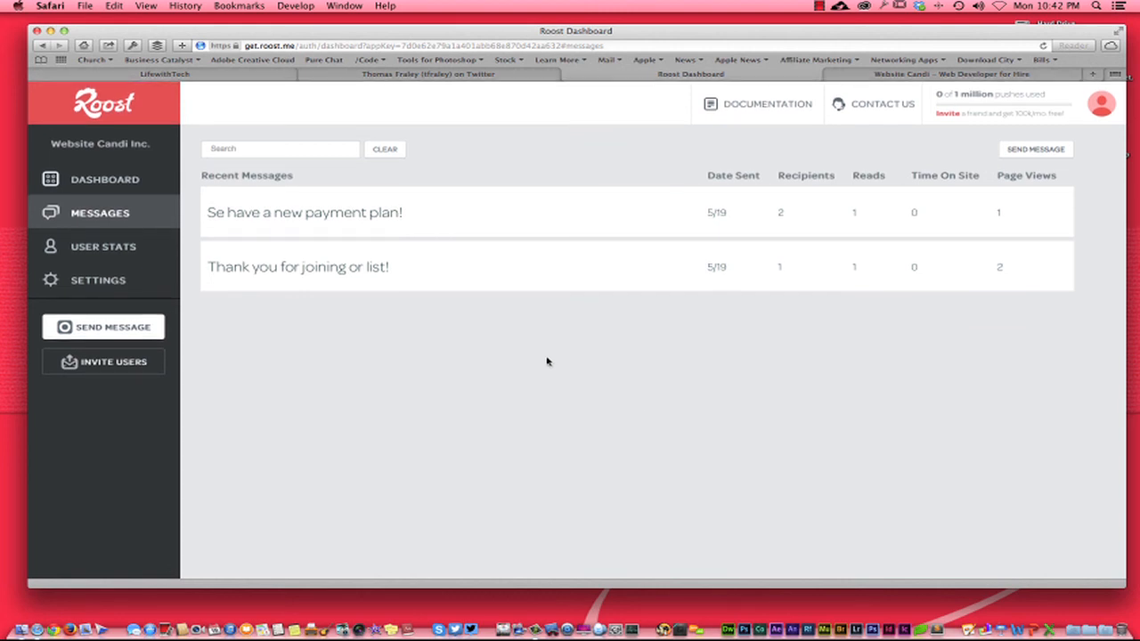
{"action": "left_click", "coordinate": [103, 178]}
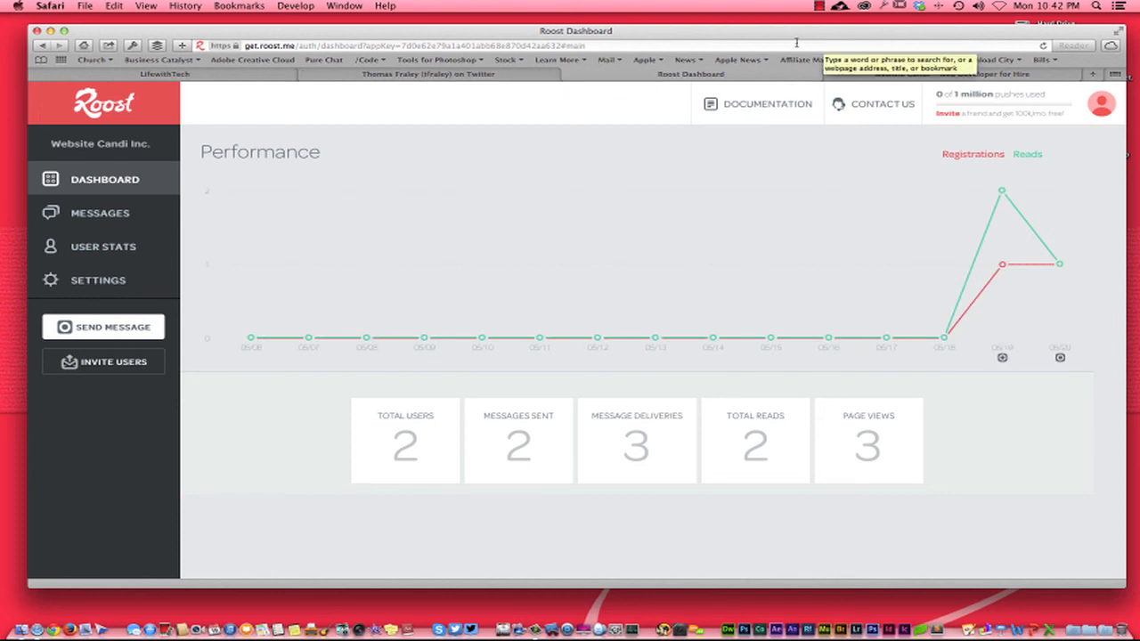
{"action": "left_click", "coordinate": [1097, 7]}
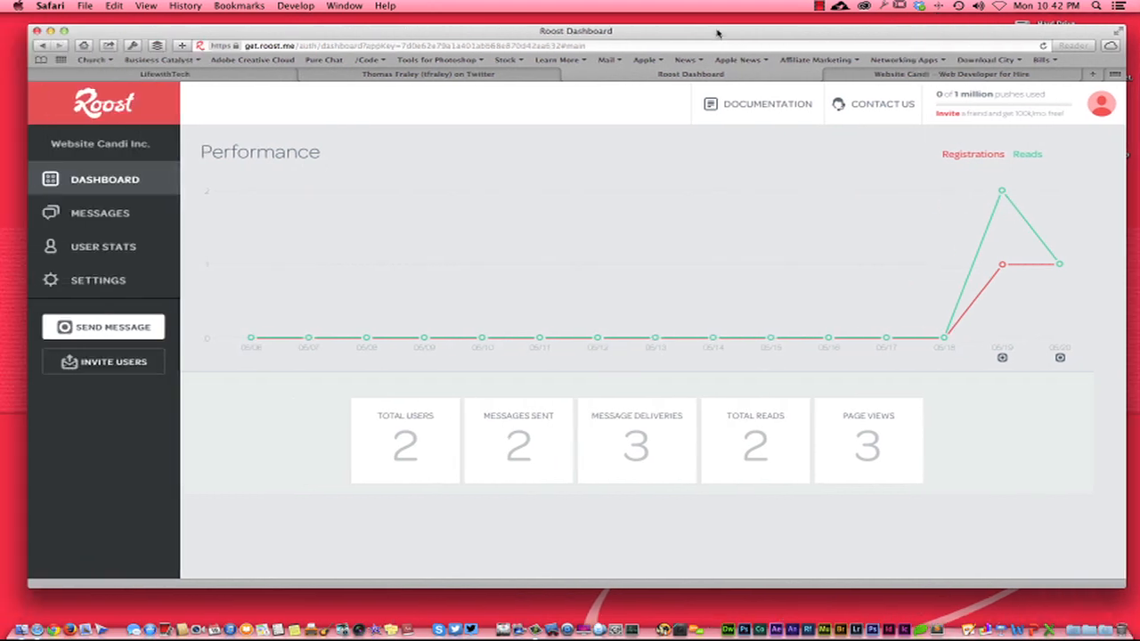
{"action": "mouse_move", "coordinate": [513, 218]}
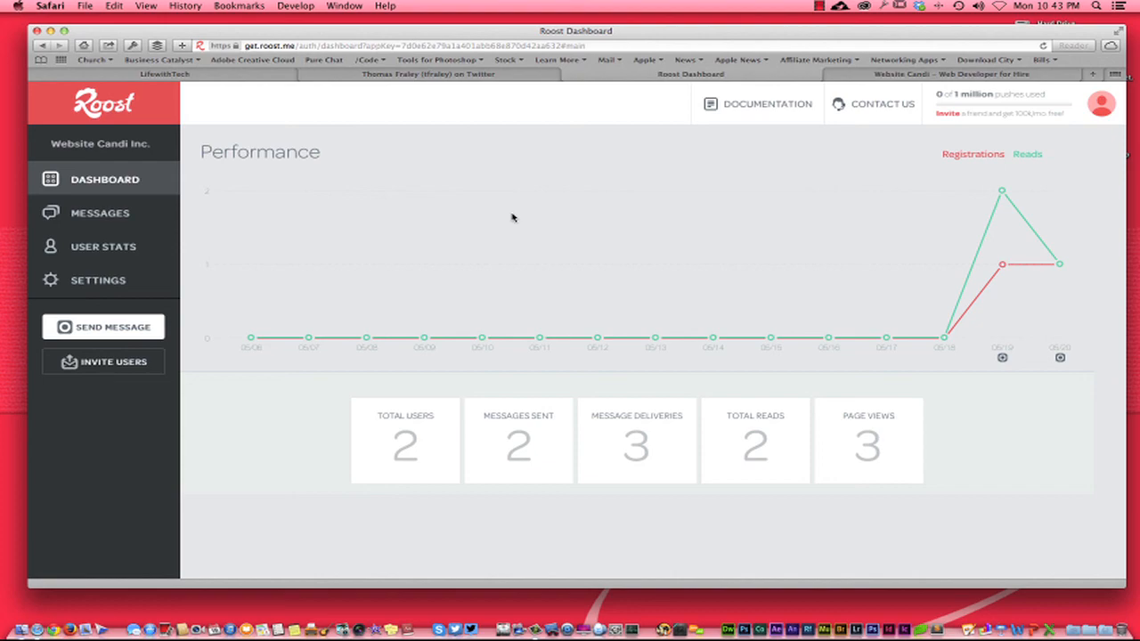
{"action": "mouse_move", "coordinate": [402, 150]}
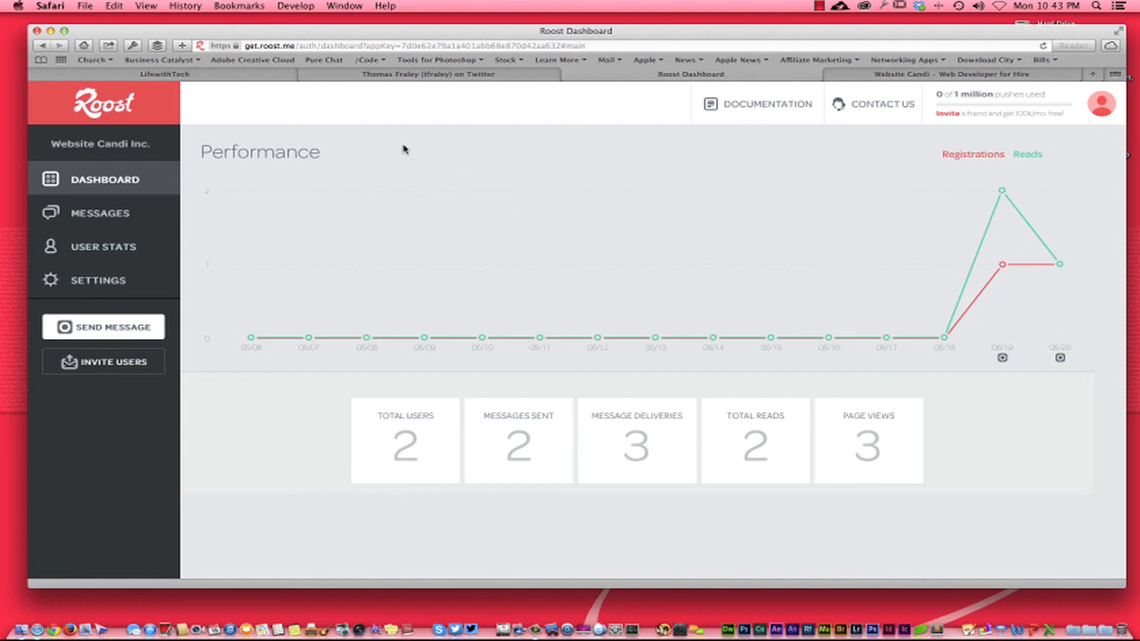